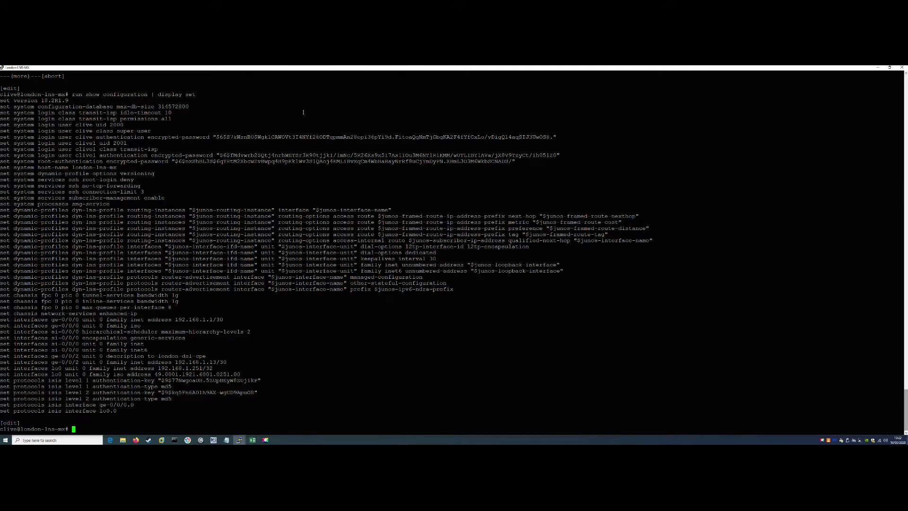
mouse_move(324, 148)
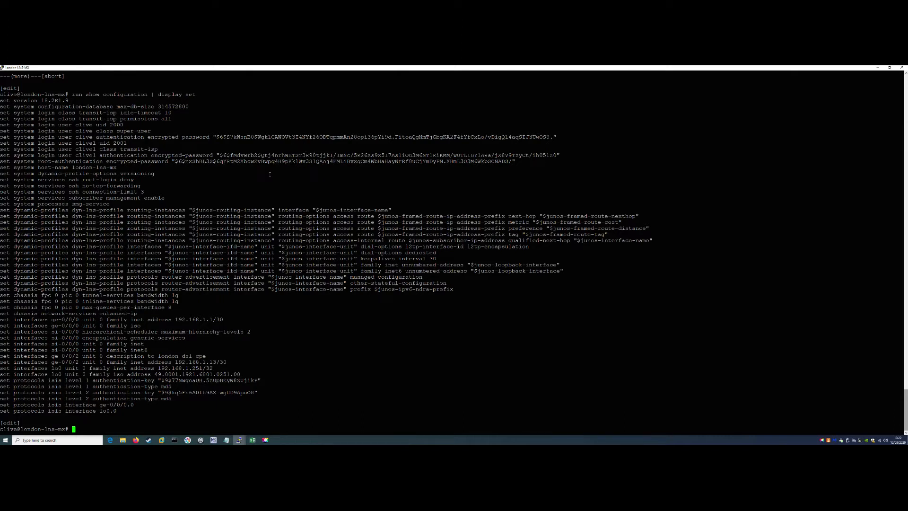
mouse_move(314, 174)
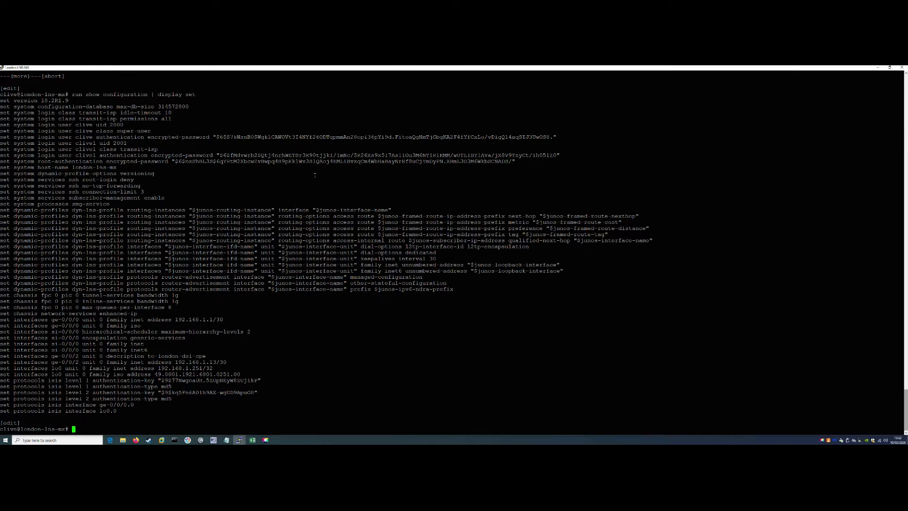
mouse_move(168, 349)
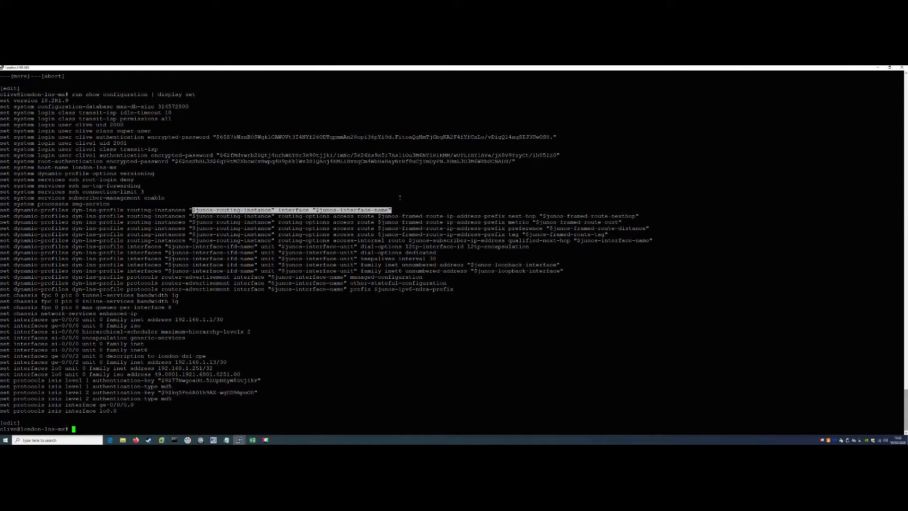
mouse_move(479, 216)
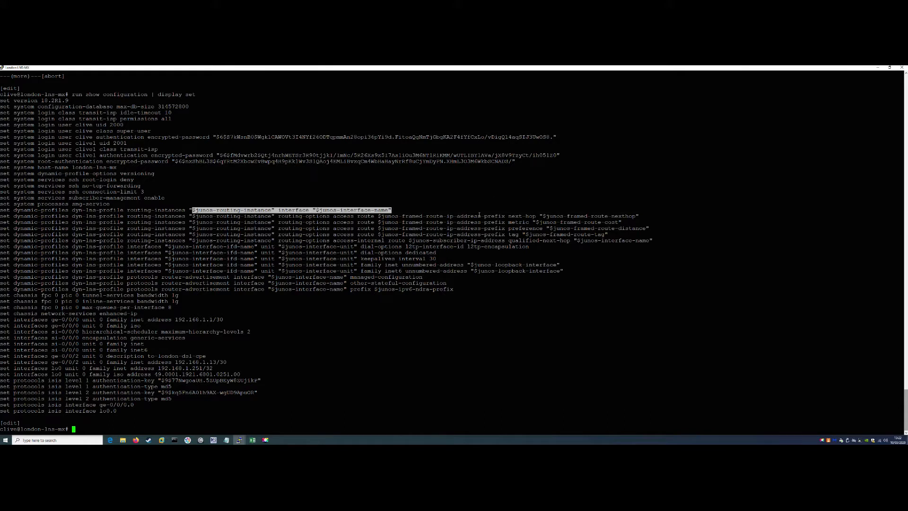
mouse_move(554, 209)
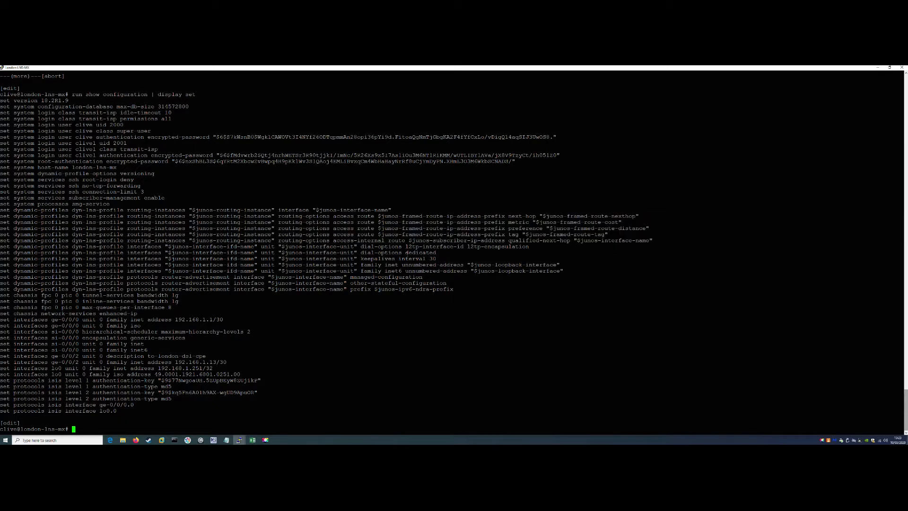
Set access profile aaa-profile accounting-order and authentication-order to radius.
drag(359, 246, 527, 245)
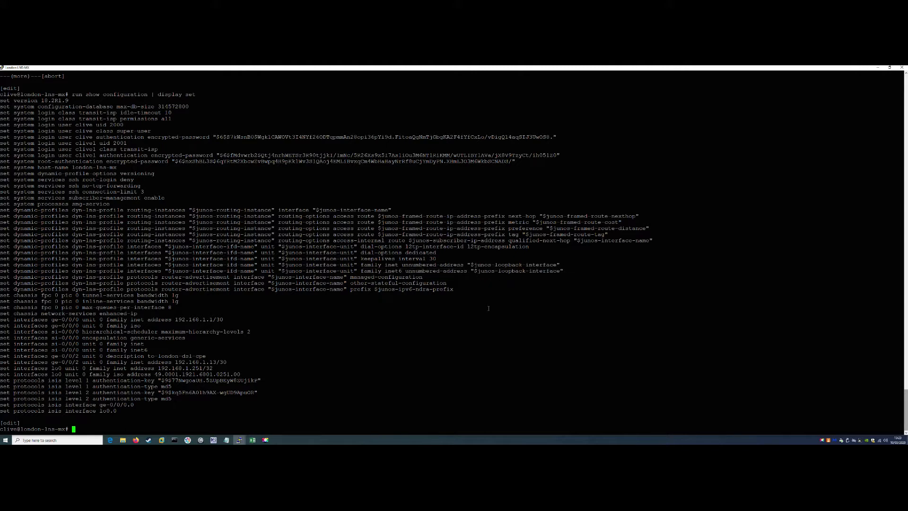
mouse_move(516, 287)
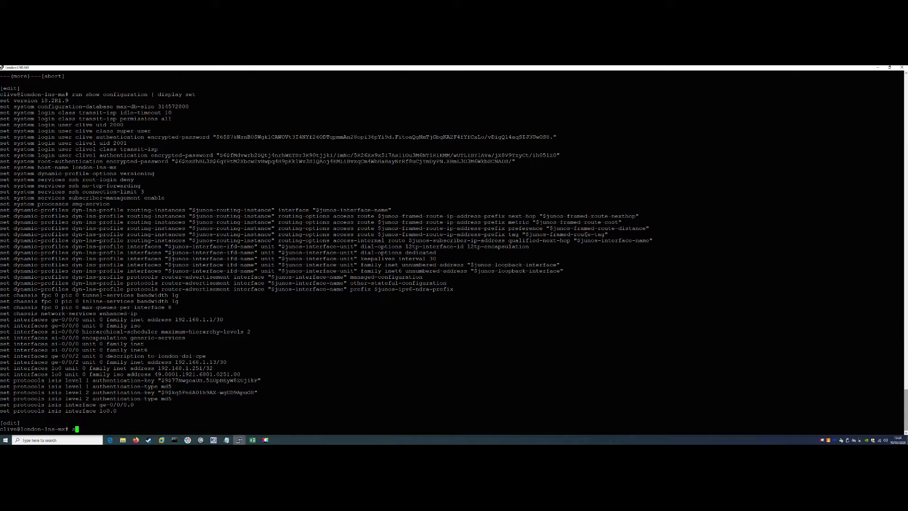
text(set access)
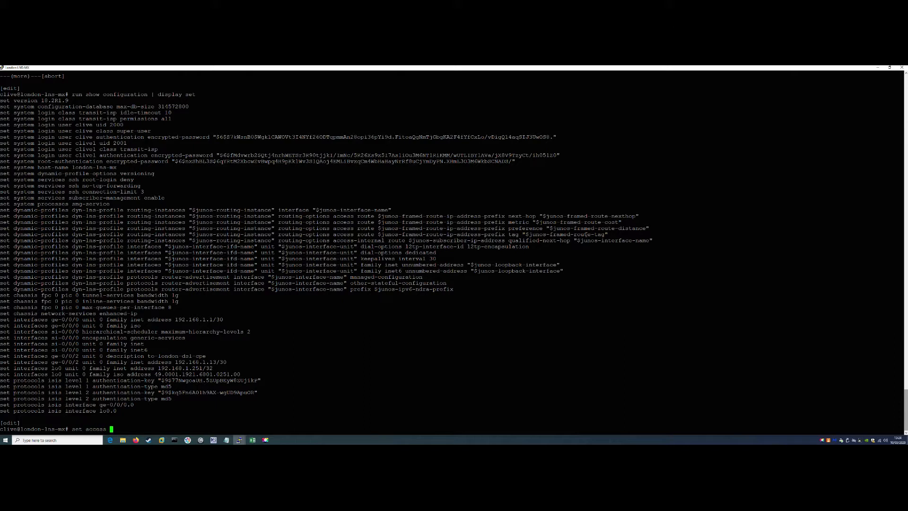
text(a)
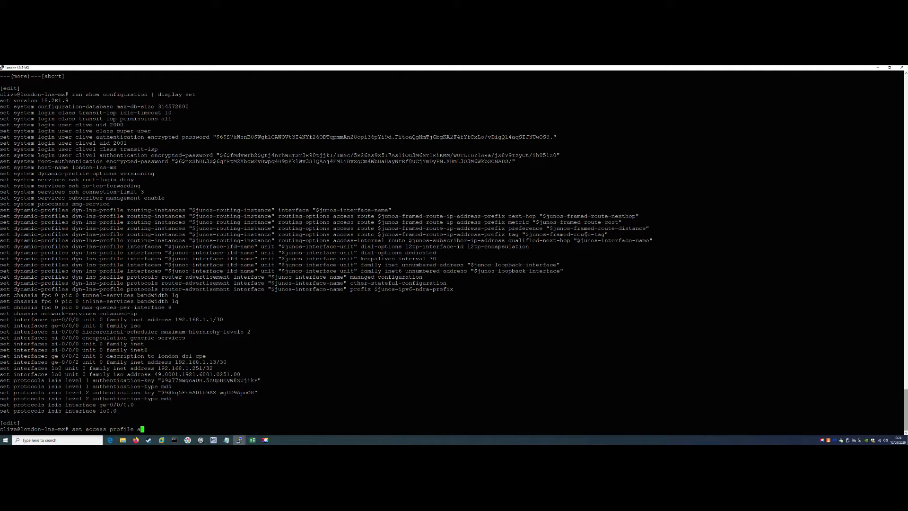
text(aa-profile)
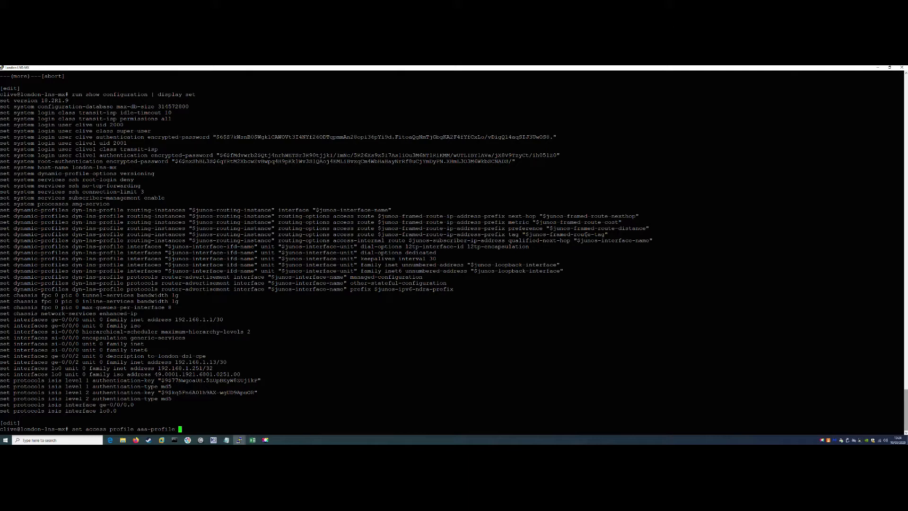
text(account)
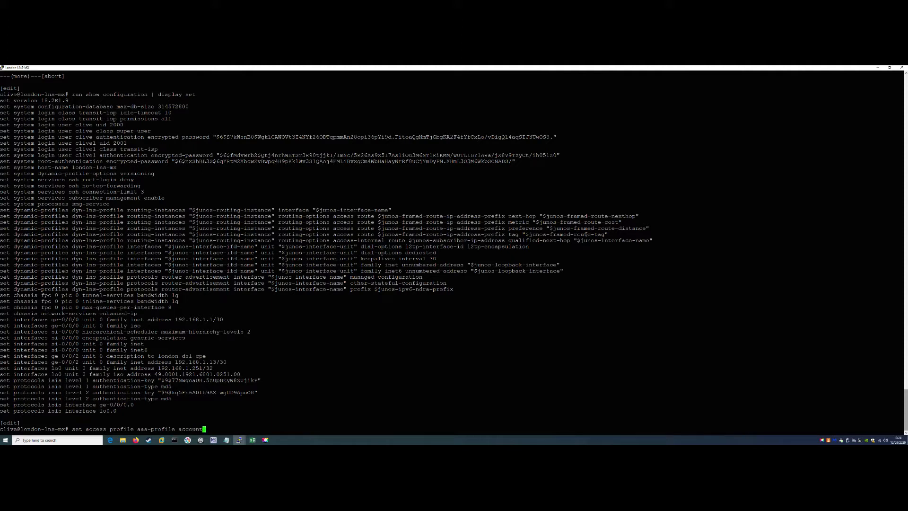
text(ing)
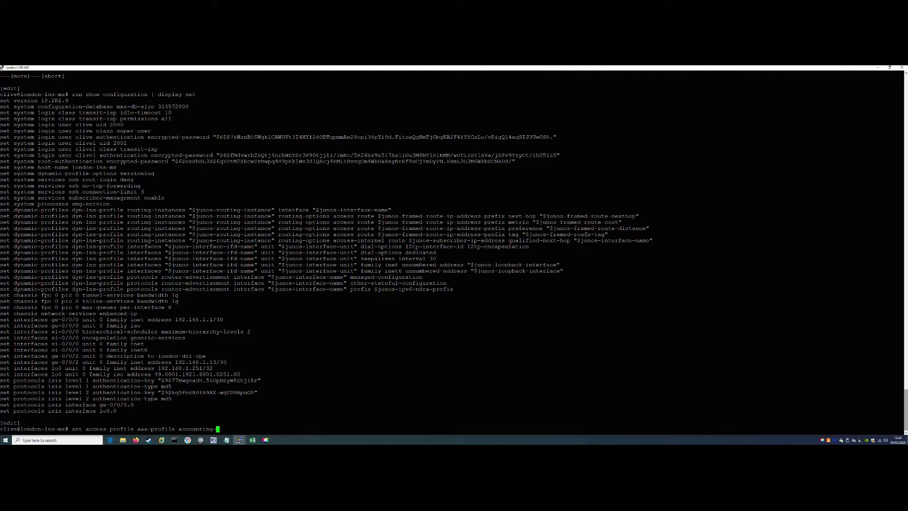
text(-order)
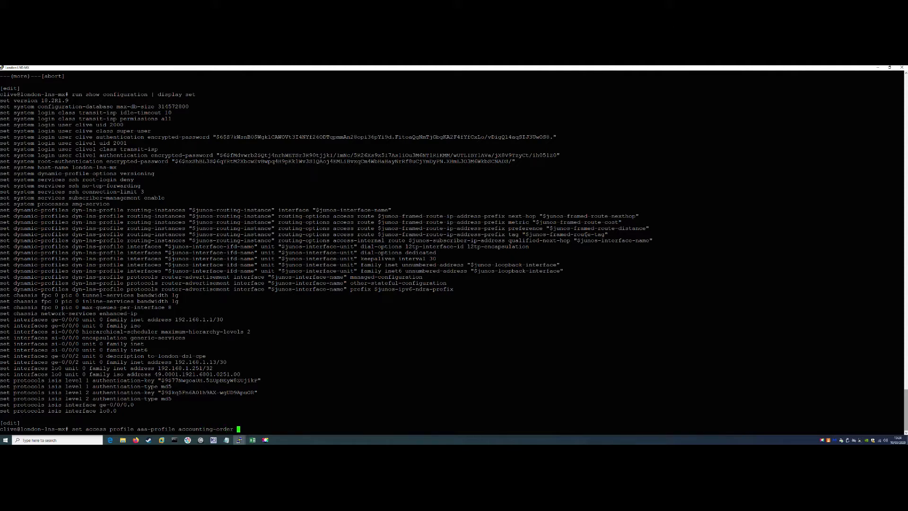
text(radius)
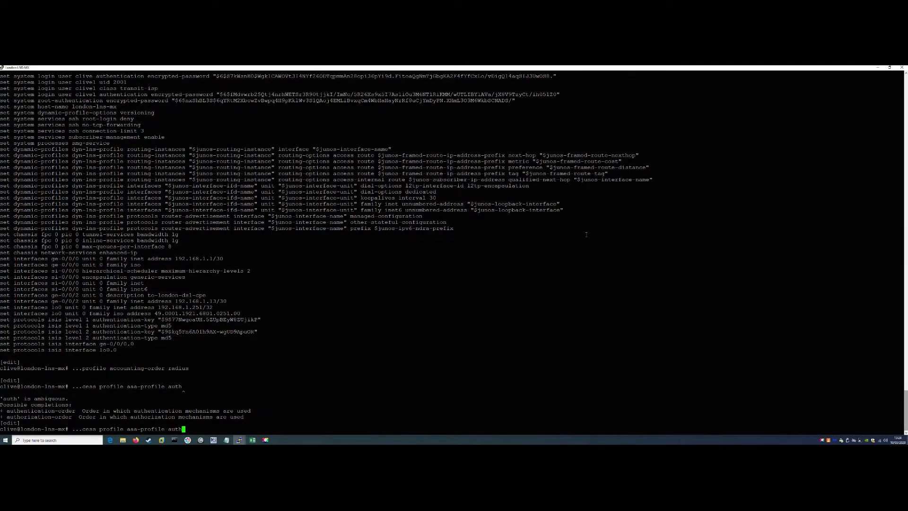
text(e)
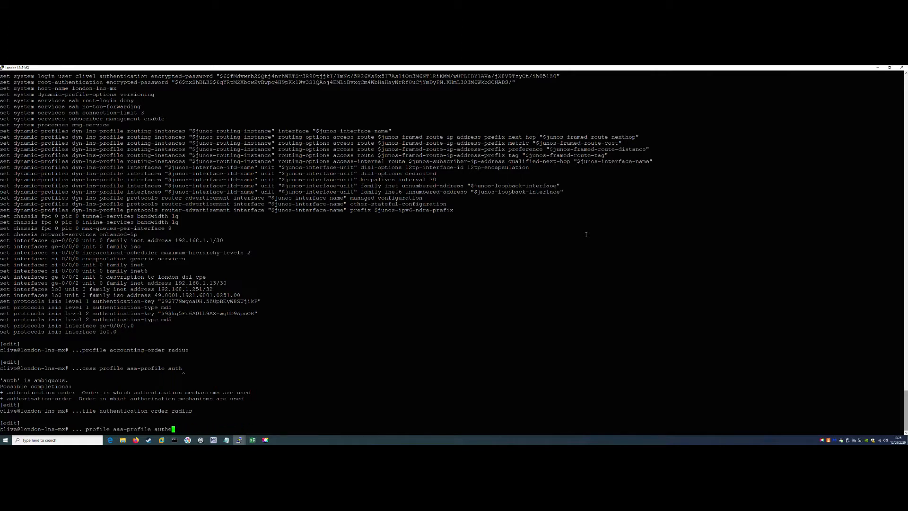
Give aaa-profile RADIUS authentication-server and accounting-server addresses on the 192.168.1 network.
key(BackSpace)
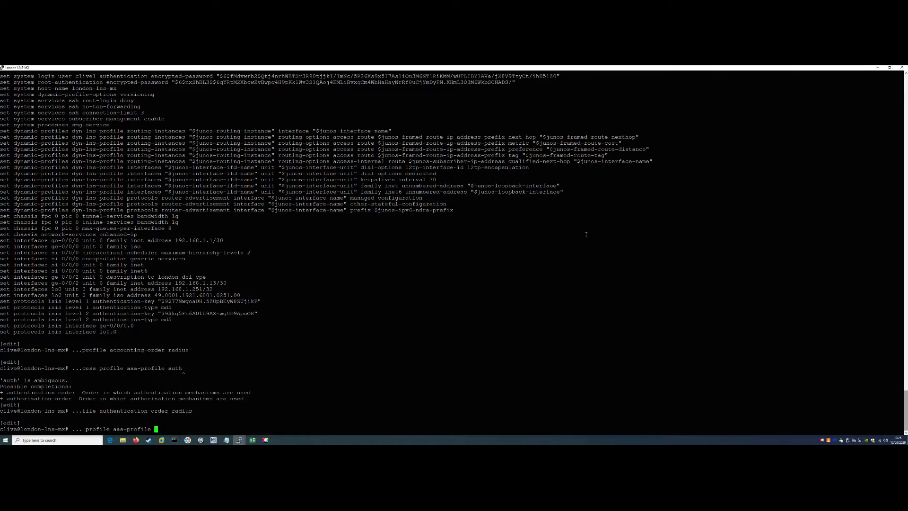
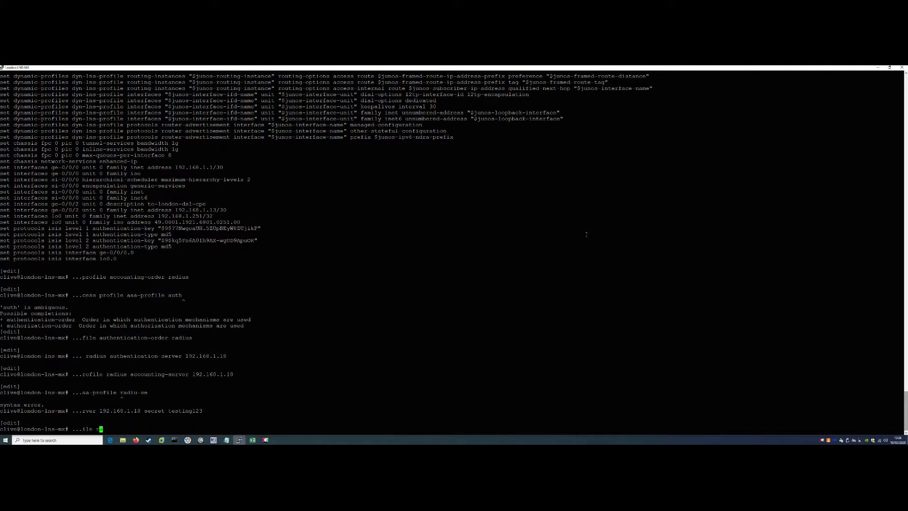
Set aaa-profile accounting order to radius.
text(accounti)
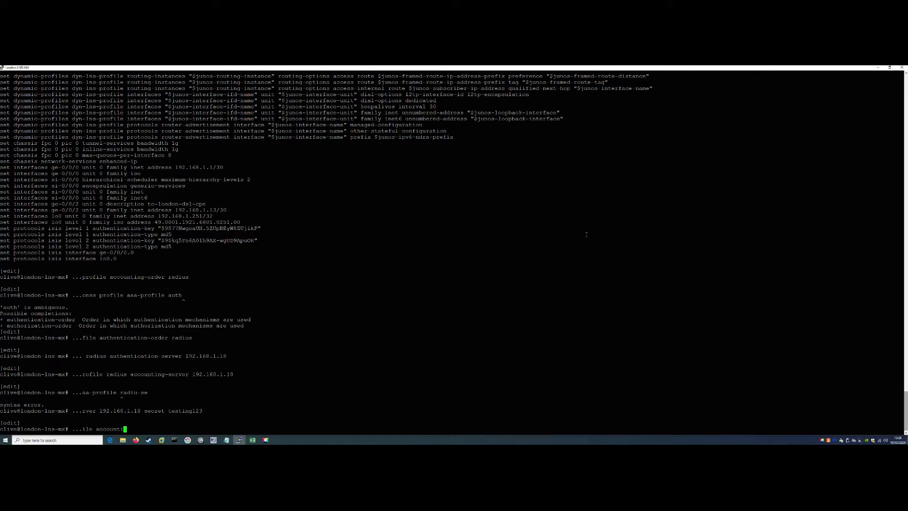
text(ng)
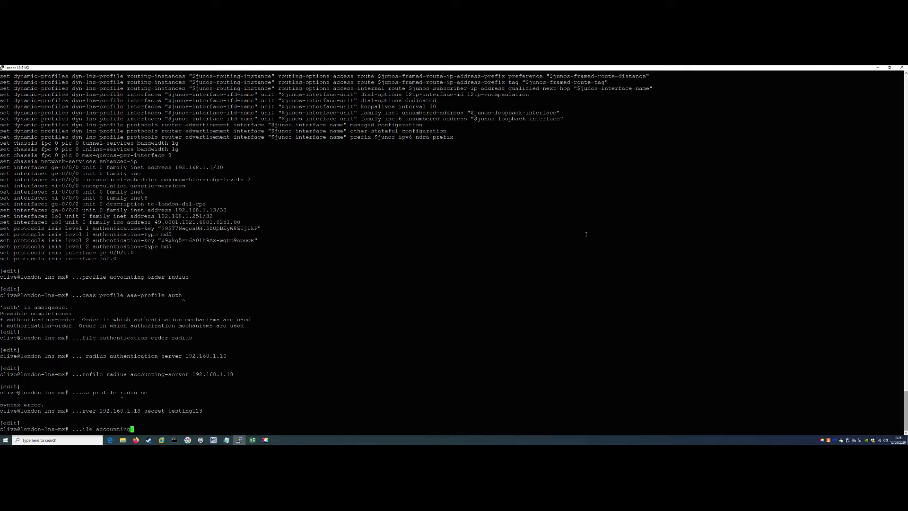
text(order radius)
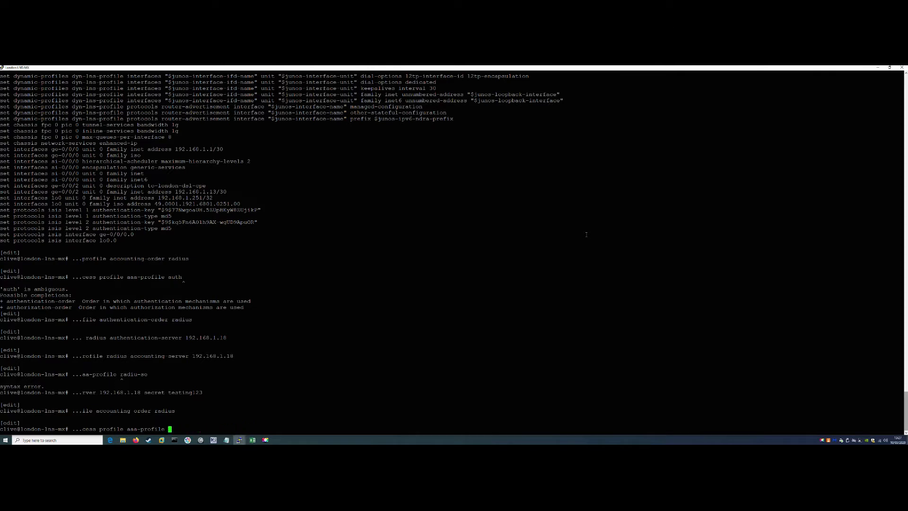
Enable accounting-stop-on-failure and accounting-stop-on-access-deny under aaa-profile accounting.
text(a)
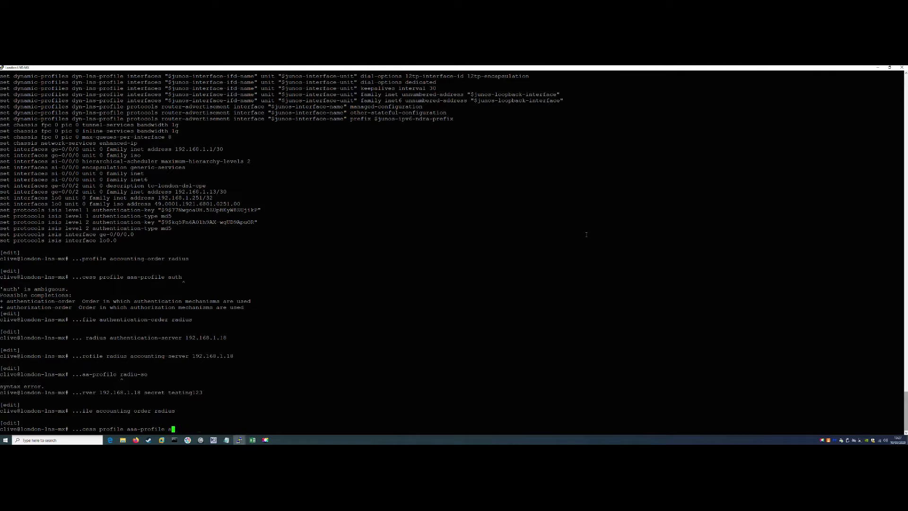
text(ccounting)
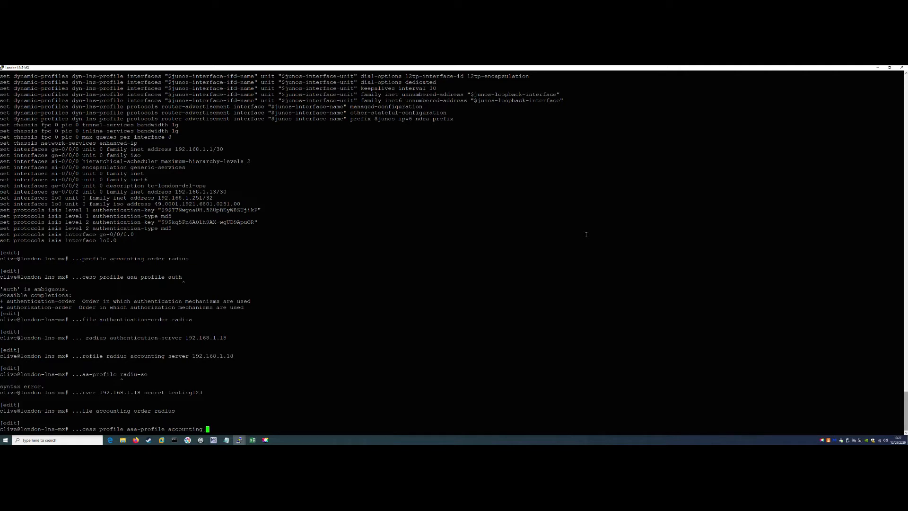
text(accounting-stop-on-)
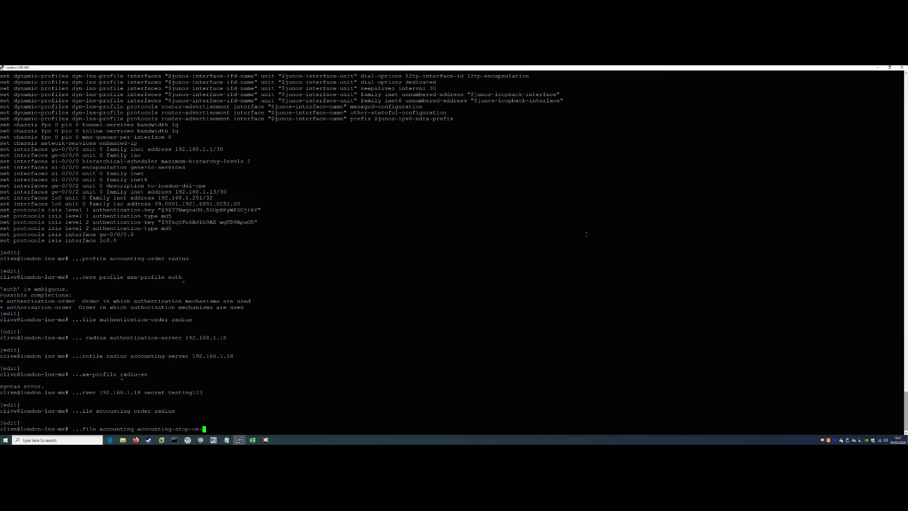
text(failure)
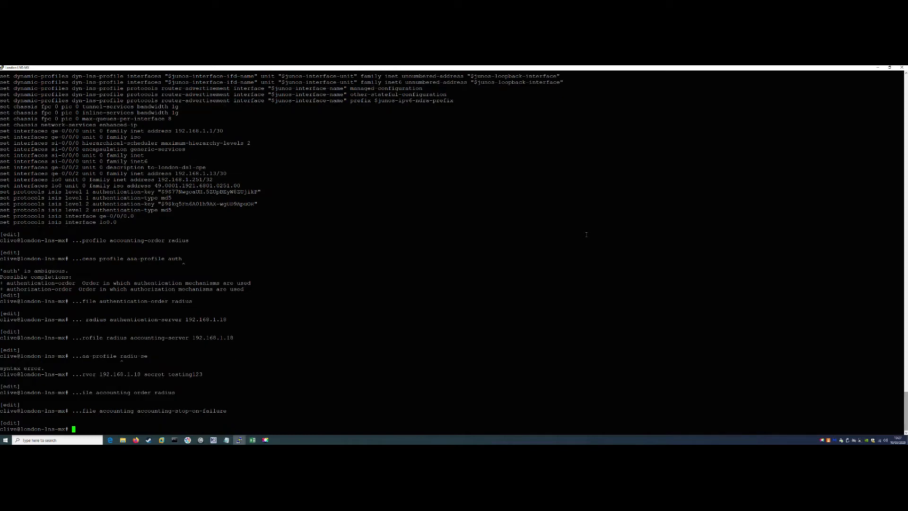
text(...aa-profile accounting accounting-stop-on-failure)
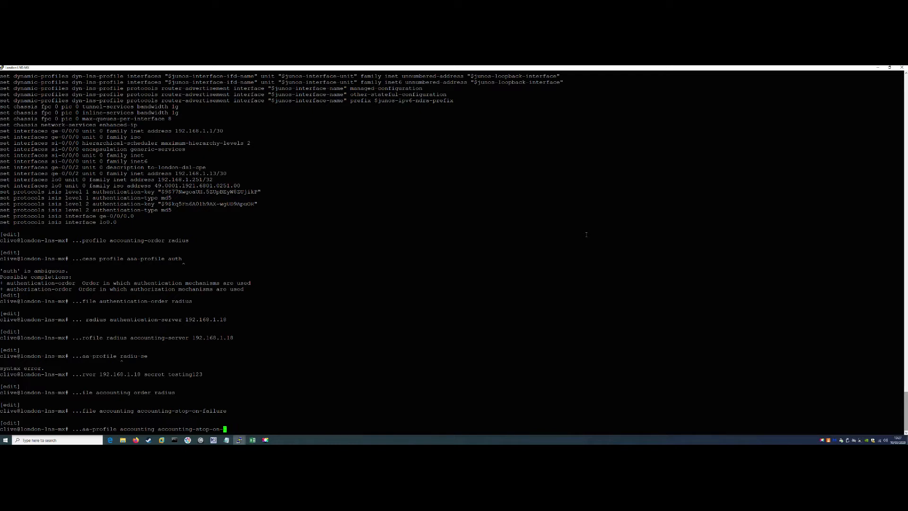
text(-access-deny)
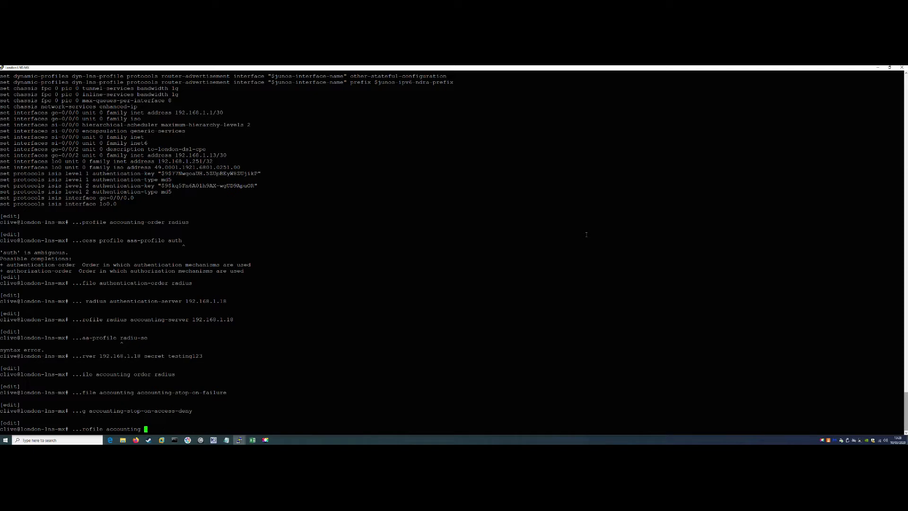
Set aaa-profile accounting update-interval 10 and statistics volume-time.
text(update-interval)
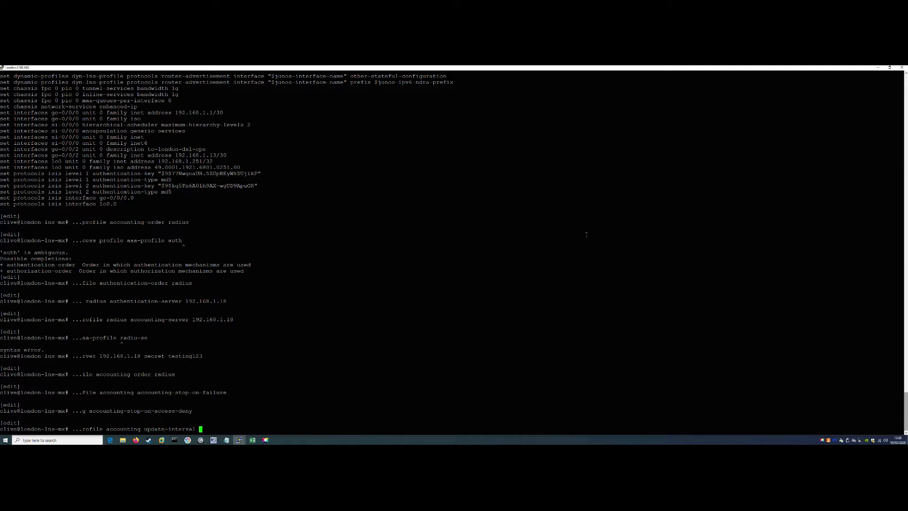
text(10)
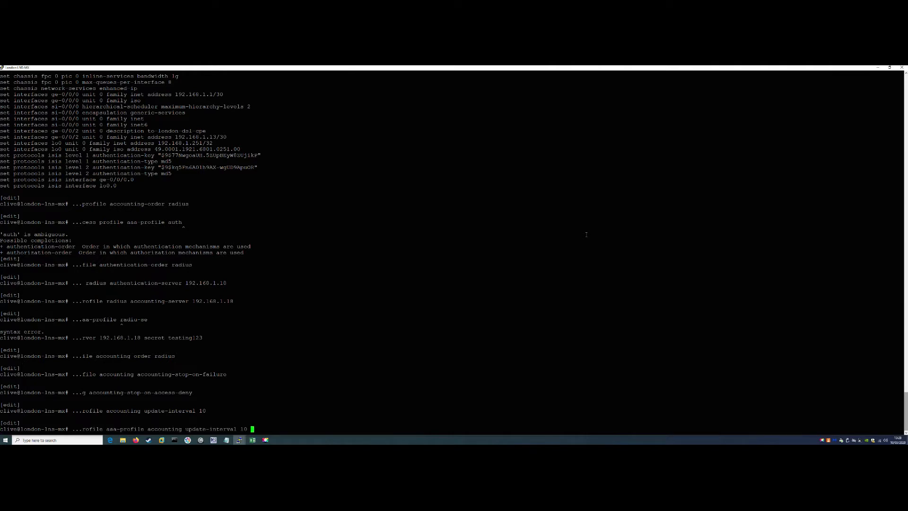
key(BackSpace)
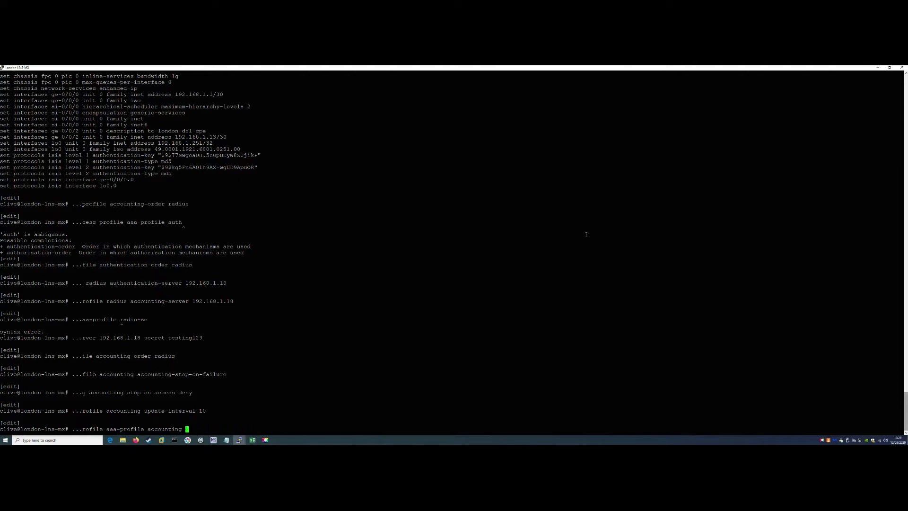
text(sta)
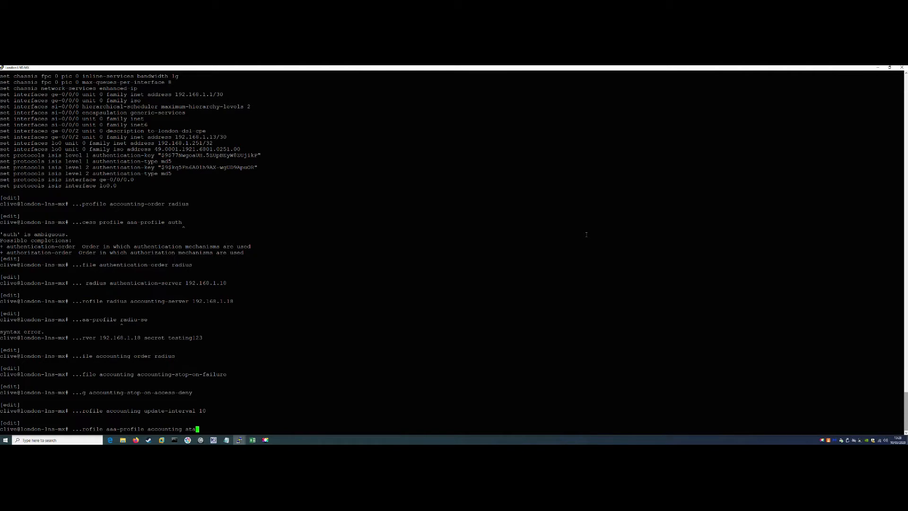
text(tistics v)
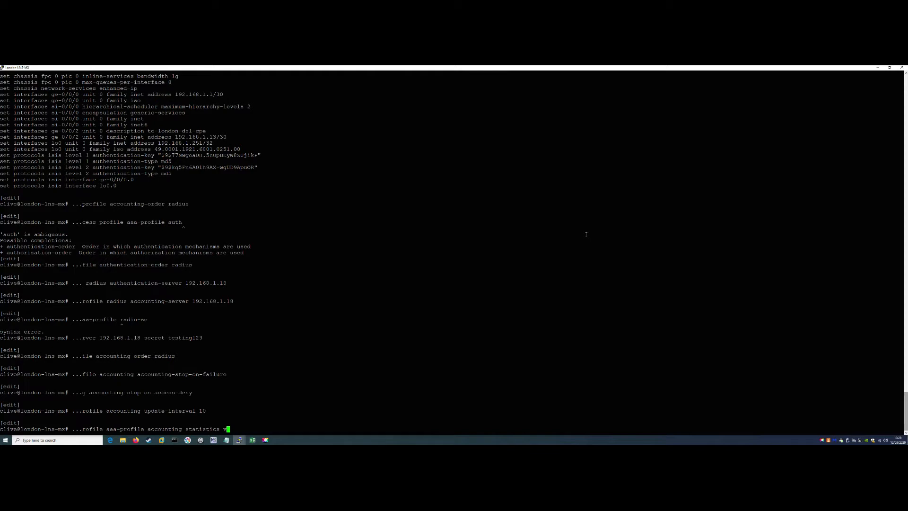
text(olume-time)
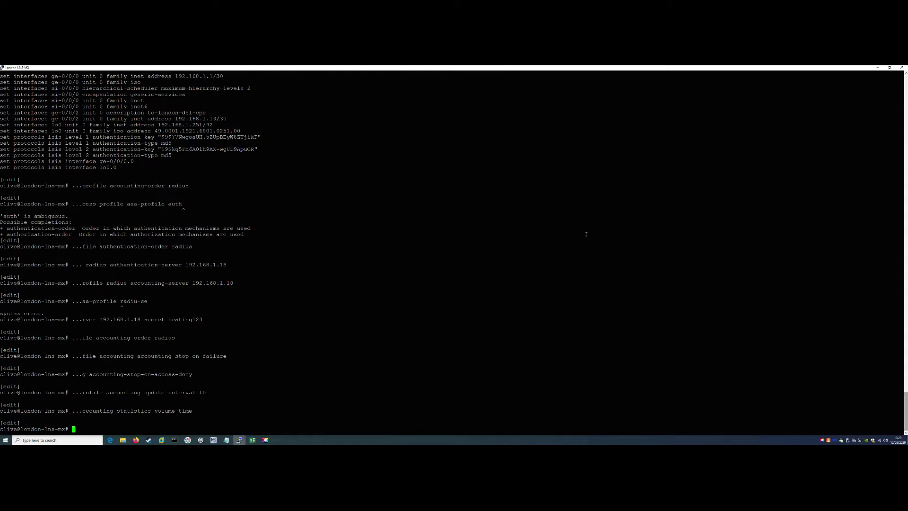
text(a)
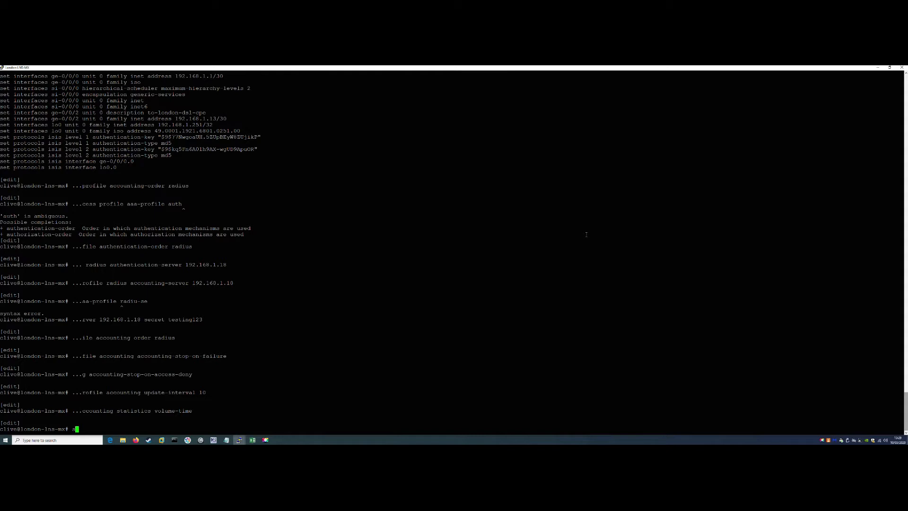
Set group-profile l2tp-group-profile ppp idle-timeout to 200.
text(et access group-profile)
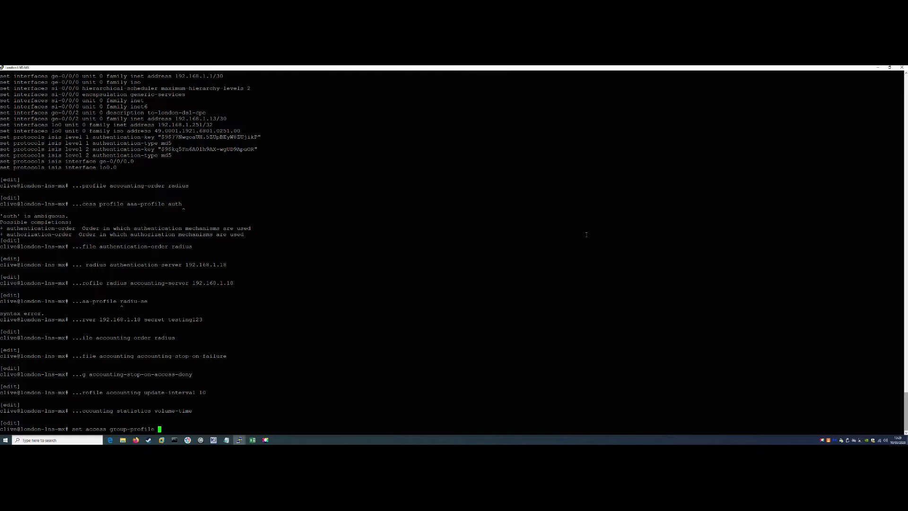
text(l)
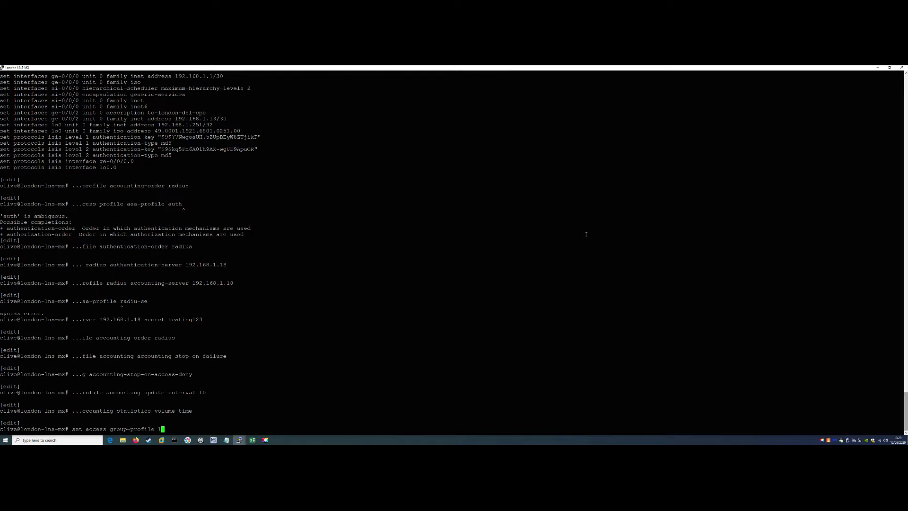
text(2tp)
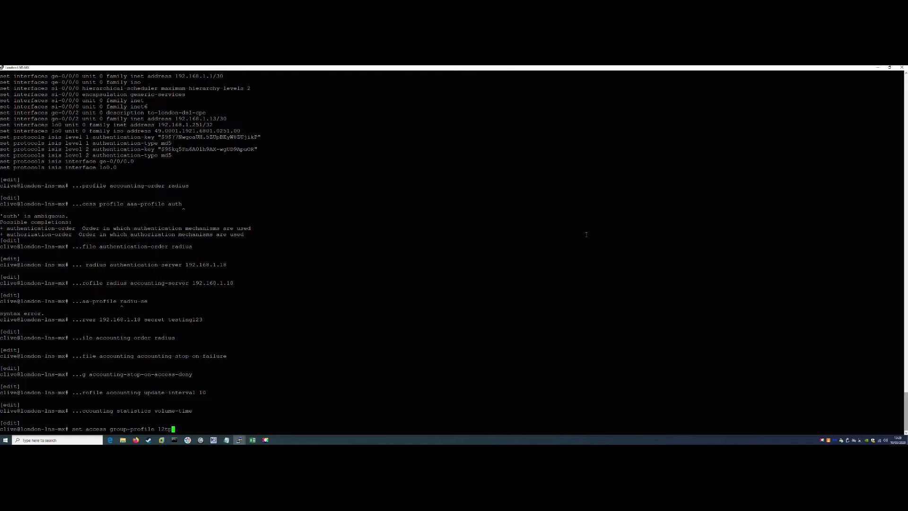
text(-g)
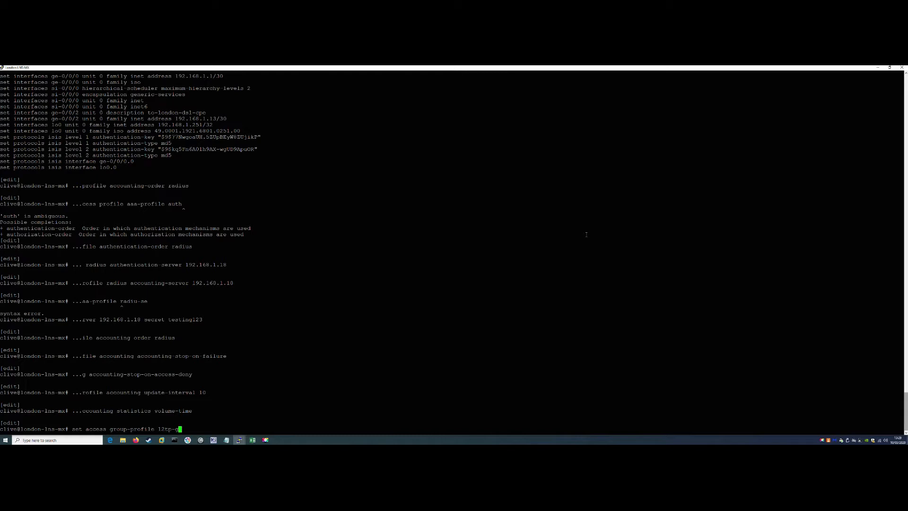
text(roup-profile)
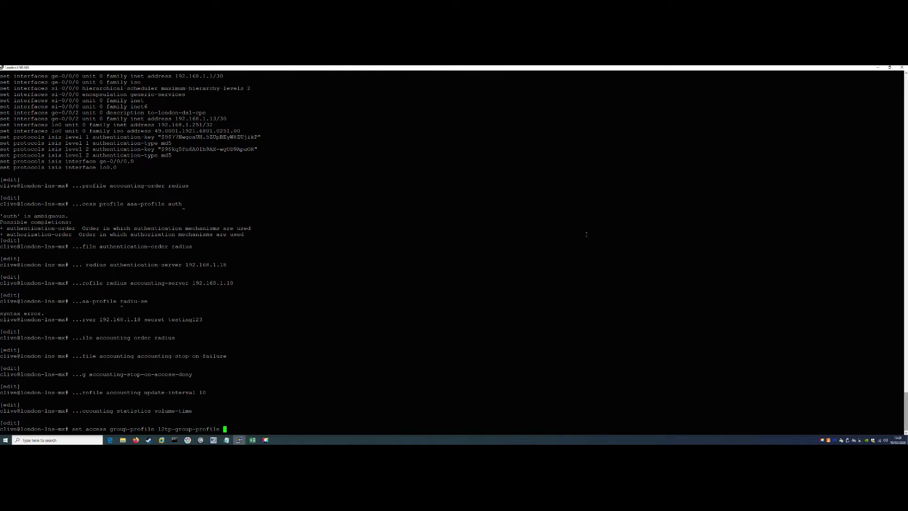
text(p)
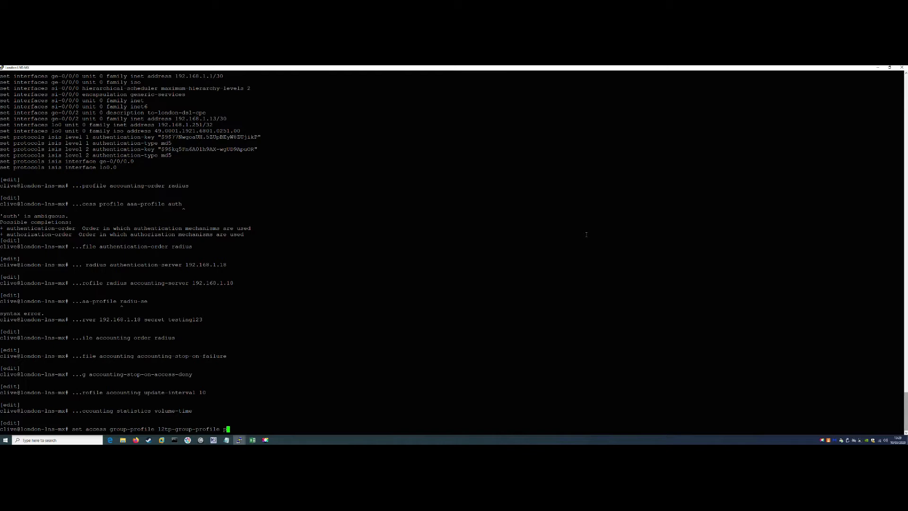
text(pp)
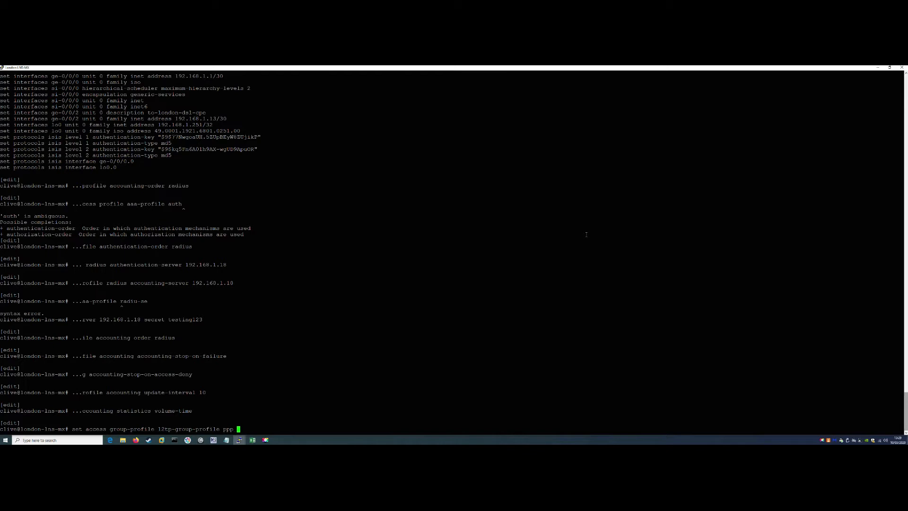
text(s)
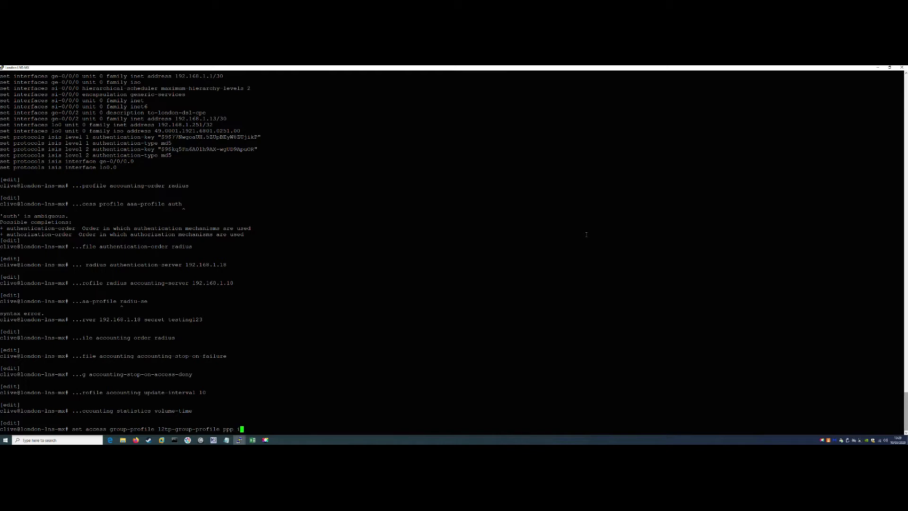
text(idle-timeout)
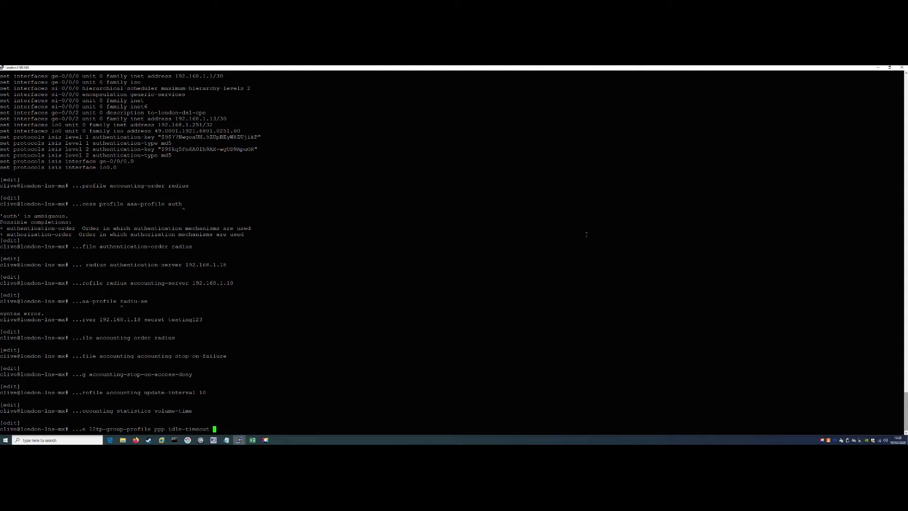
text(2)
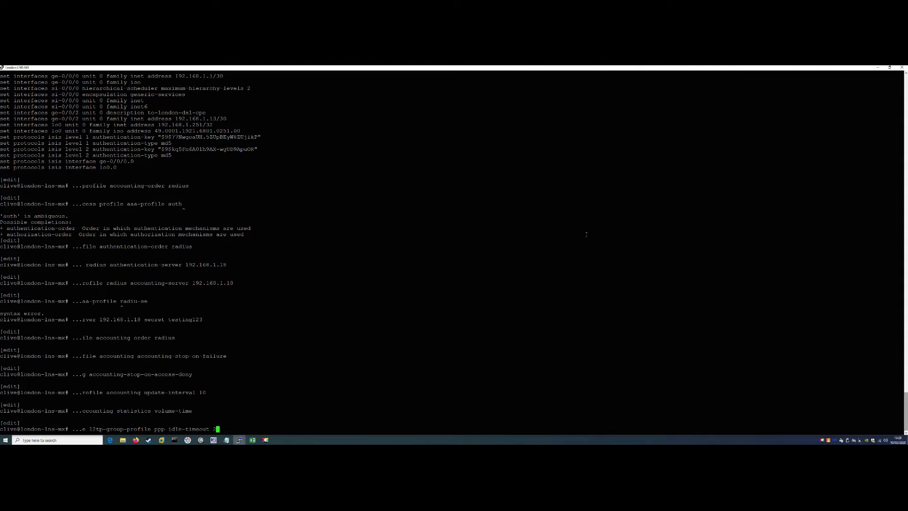
text(00)
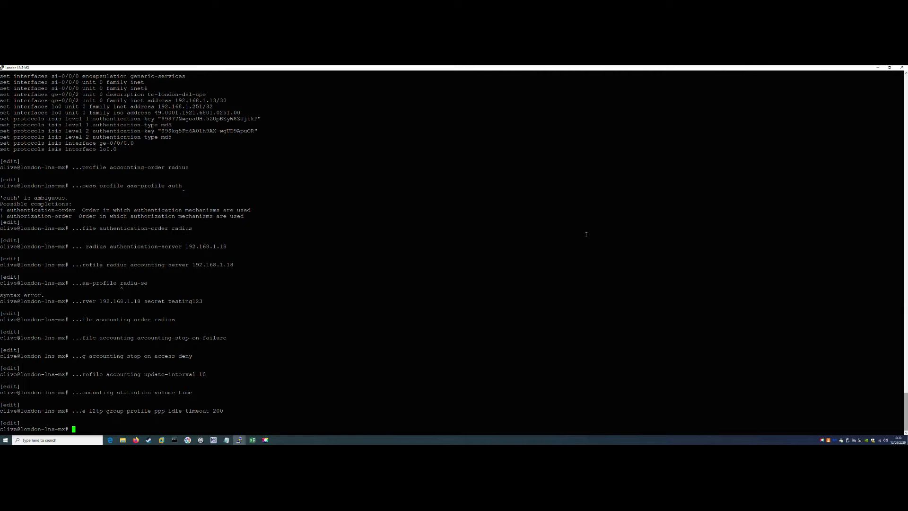
text(...profile l2tp-group-profile ppp idle-timeo)
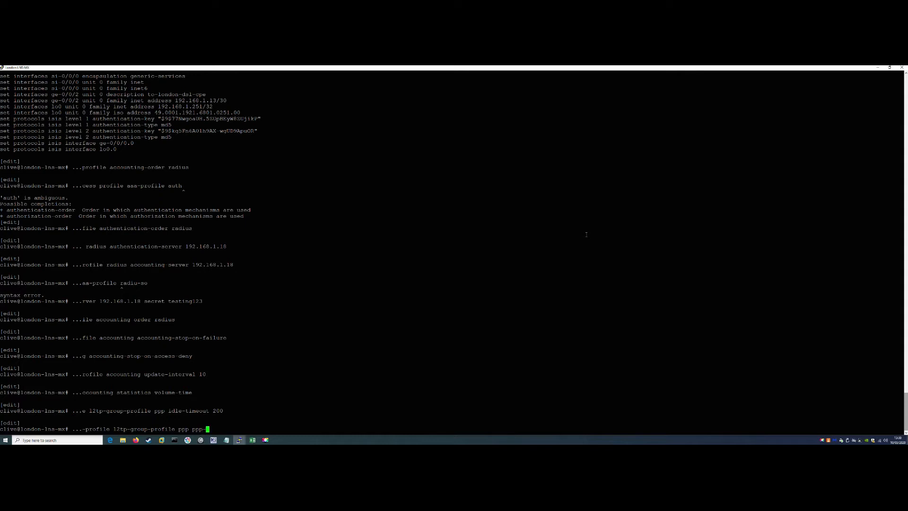
Add ppp-options pap, chap and mtu 1492 to l2tp-group-profile.
text(-options)
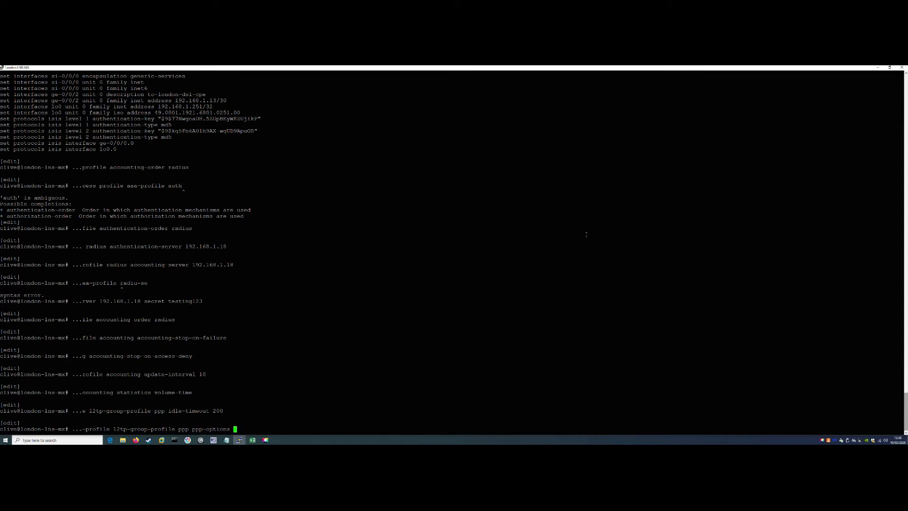
text(pap)
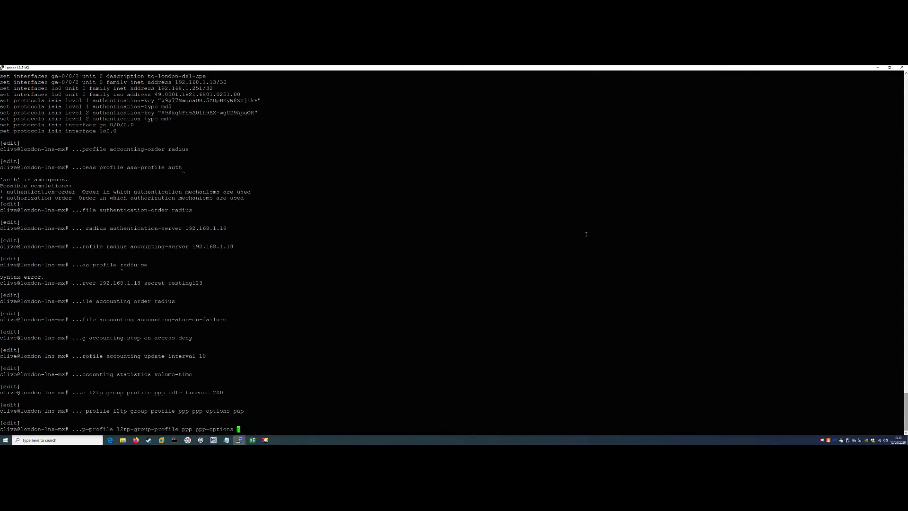
text(chap)
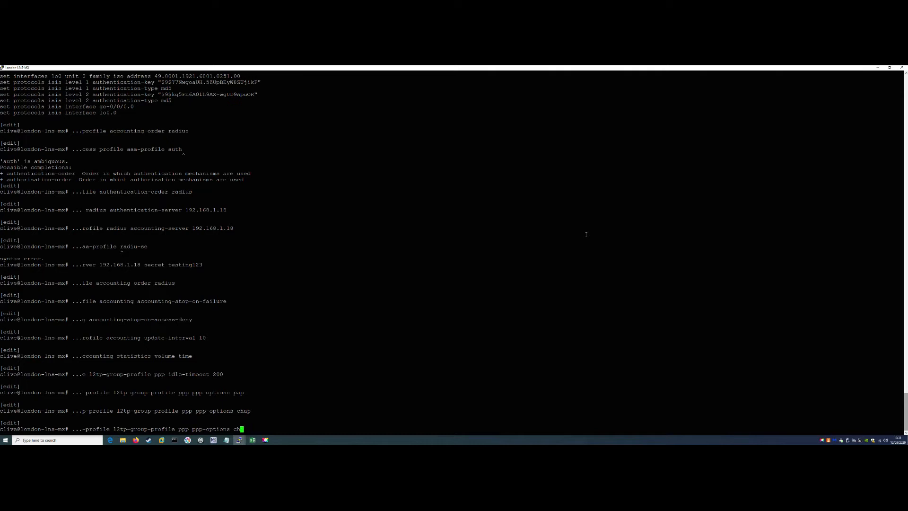
key(BackSpace)
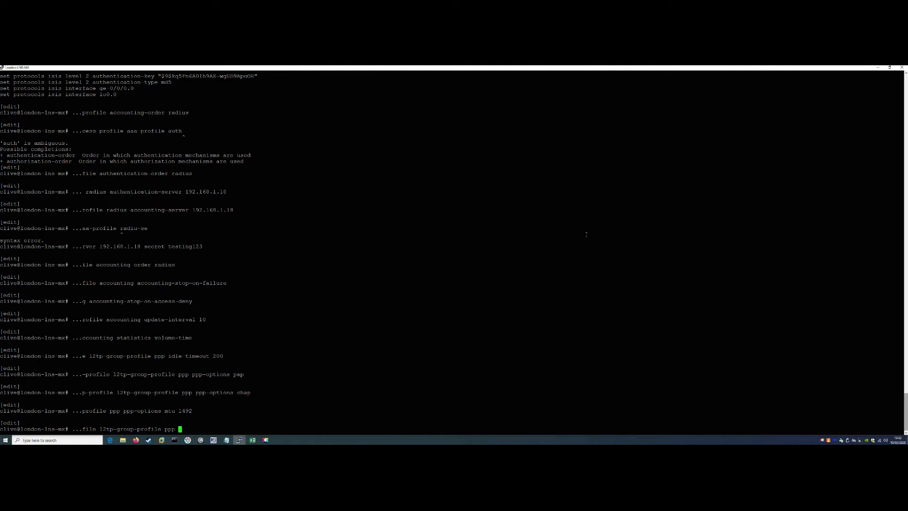
Set l2tp-group-profile ppp keepalive to 30.
text(keepali)
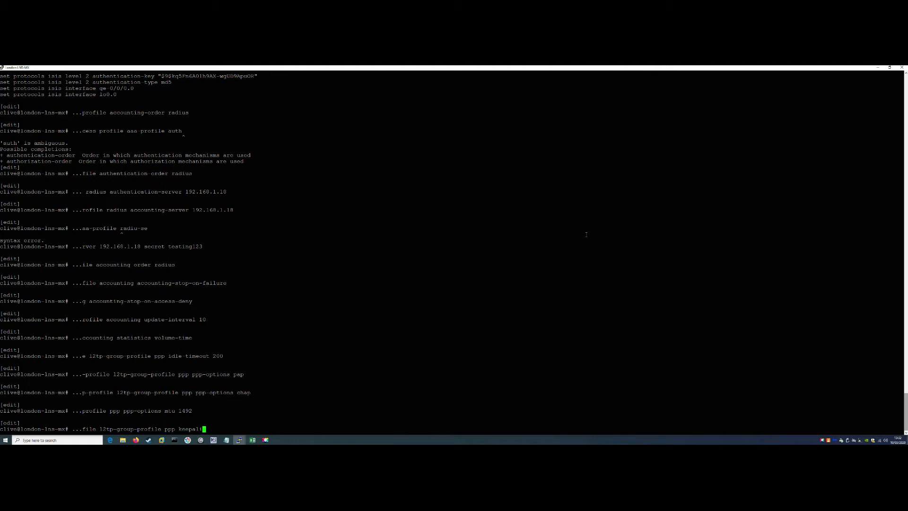
text(ve)
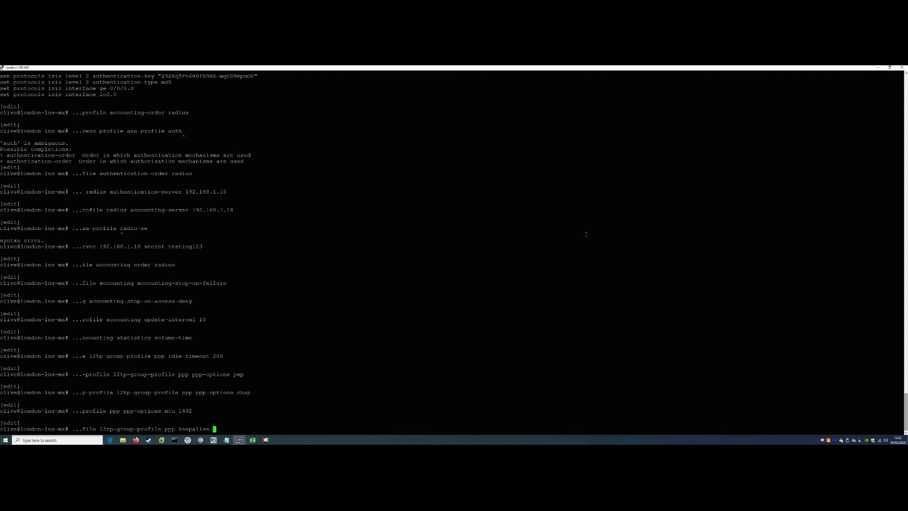
text(30)
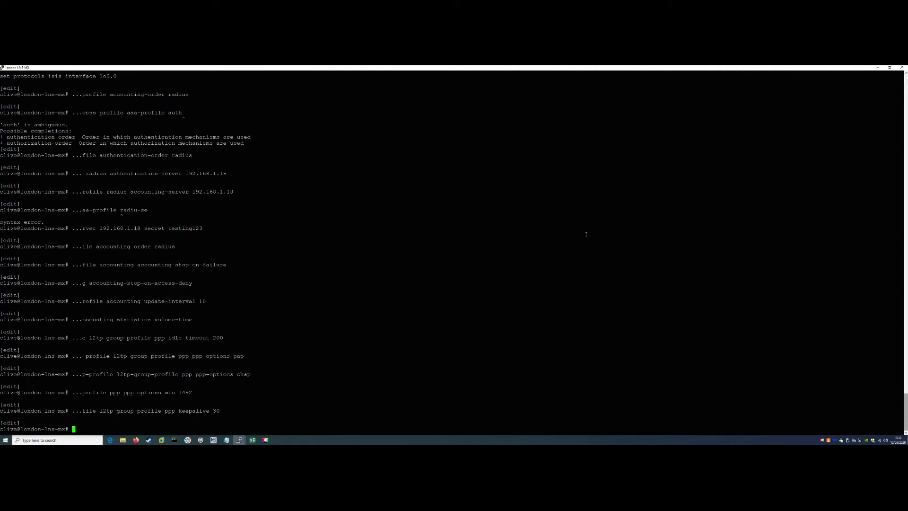
Start the command 'set access profile l2tp-profile client 21CN l2tp maximum-sessions...'.
text(set)
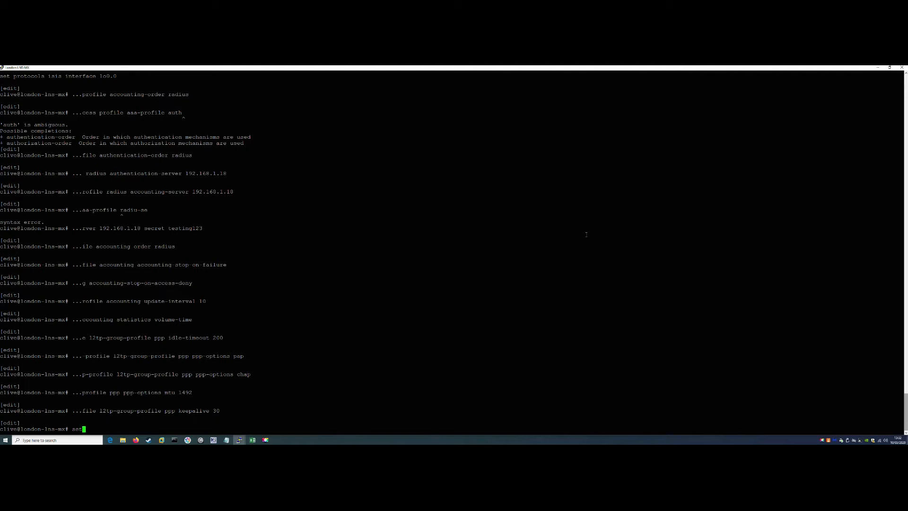
text(access)
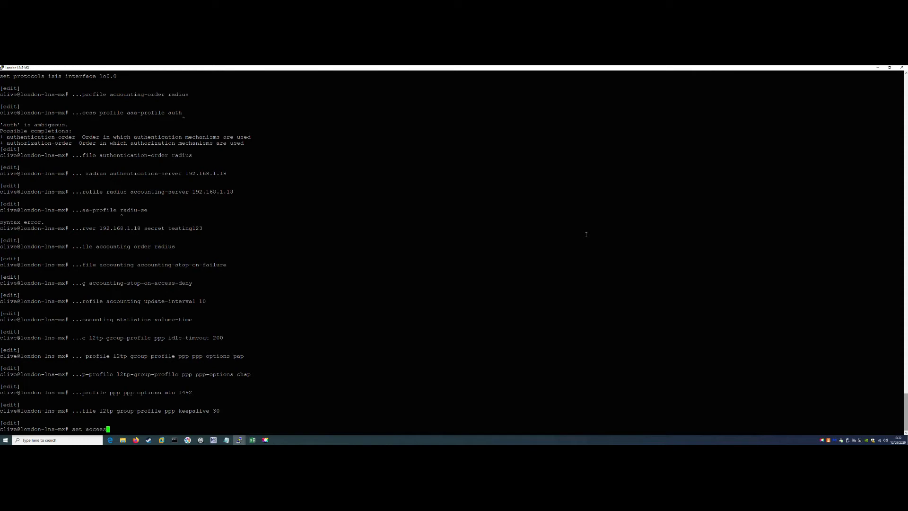
text(prof)
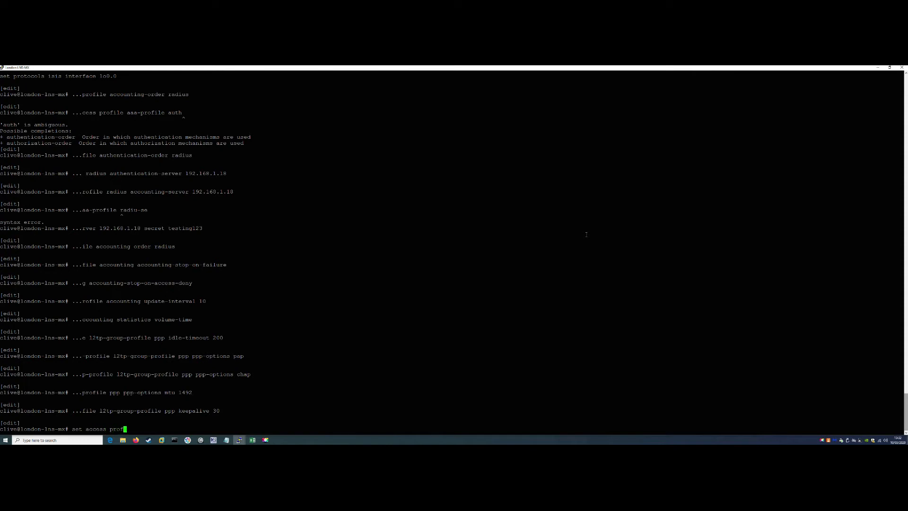
text(ile)
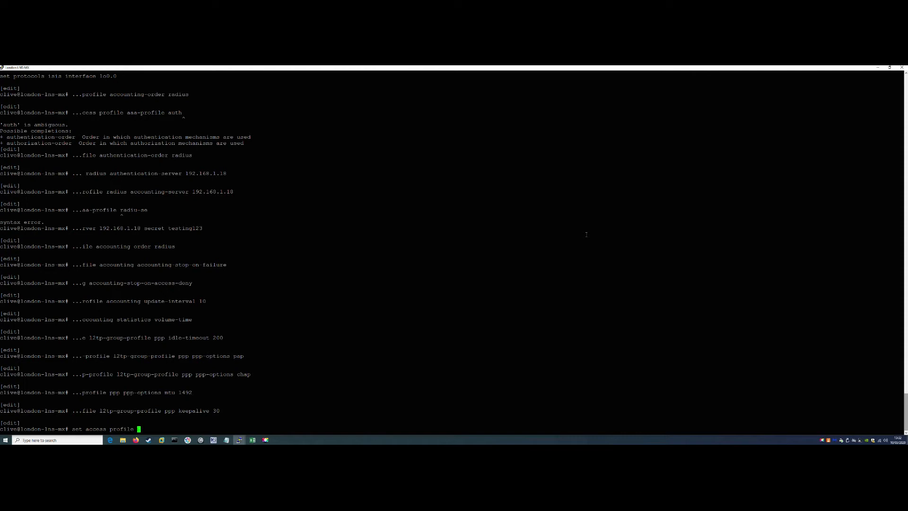
text(l)
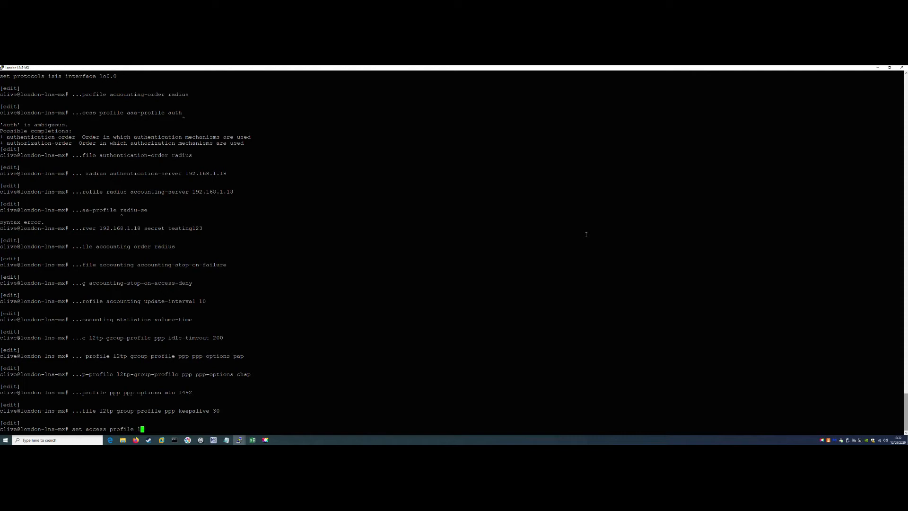
text(2tp-profile)
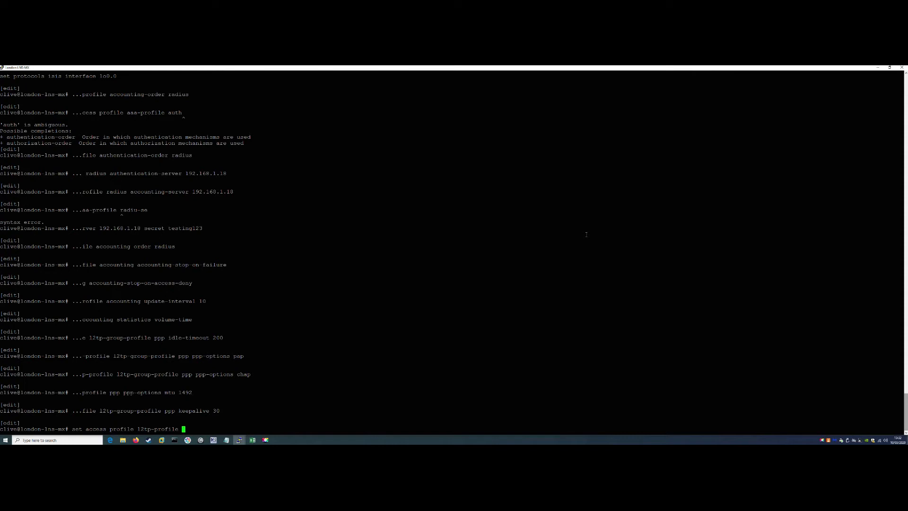
text(client)
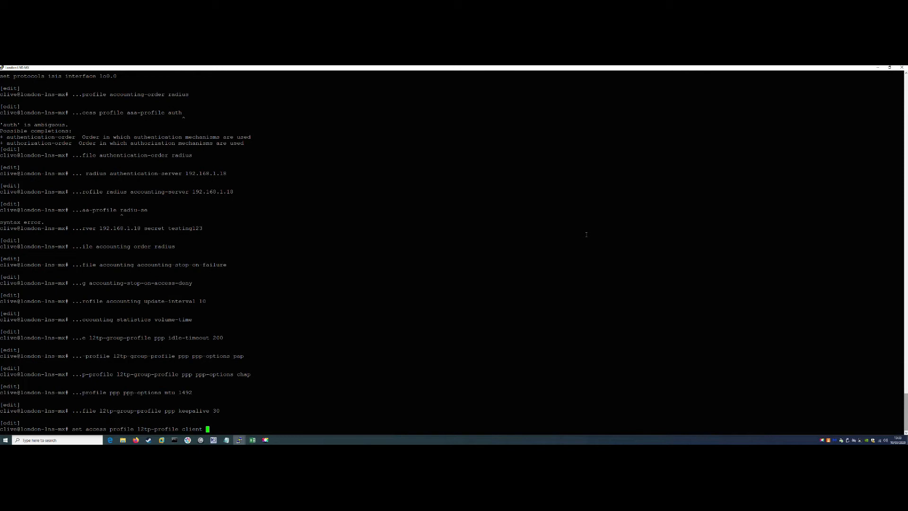
text(2)
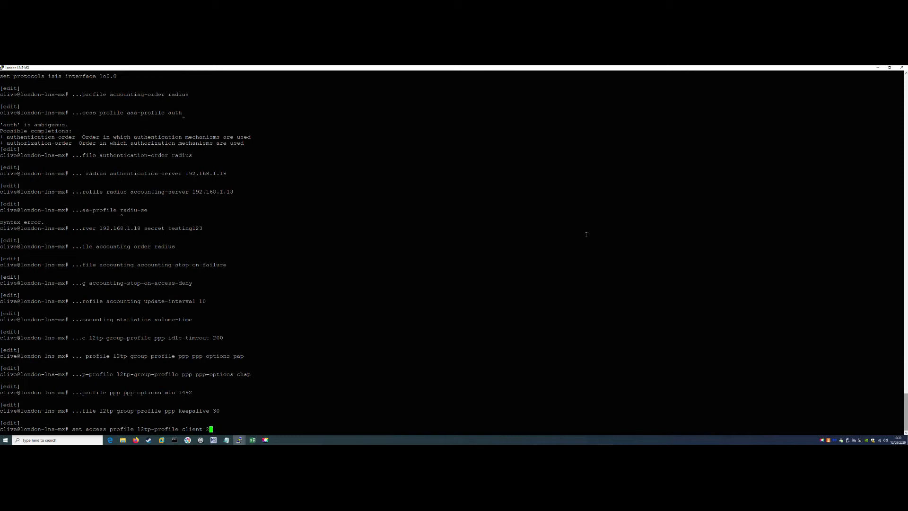
text(1CN)
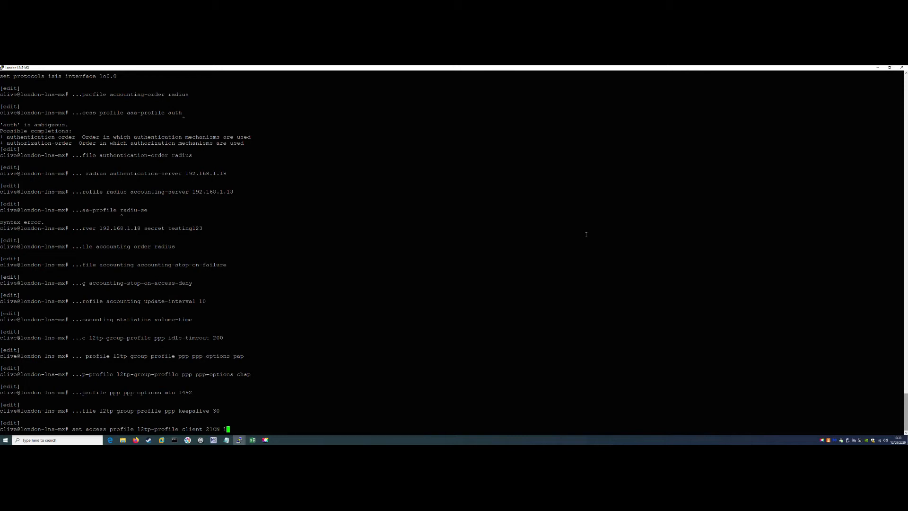
text(l2tp)
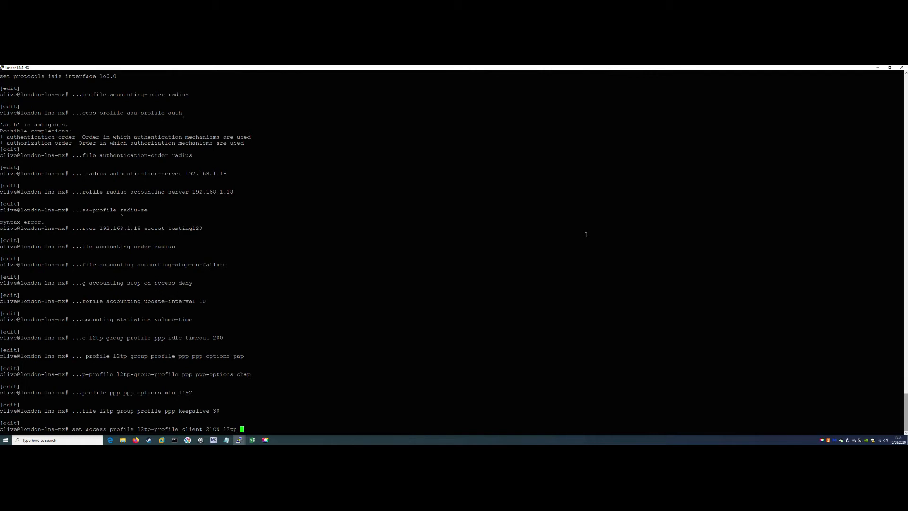
text(maximum-sessions)
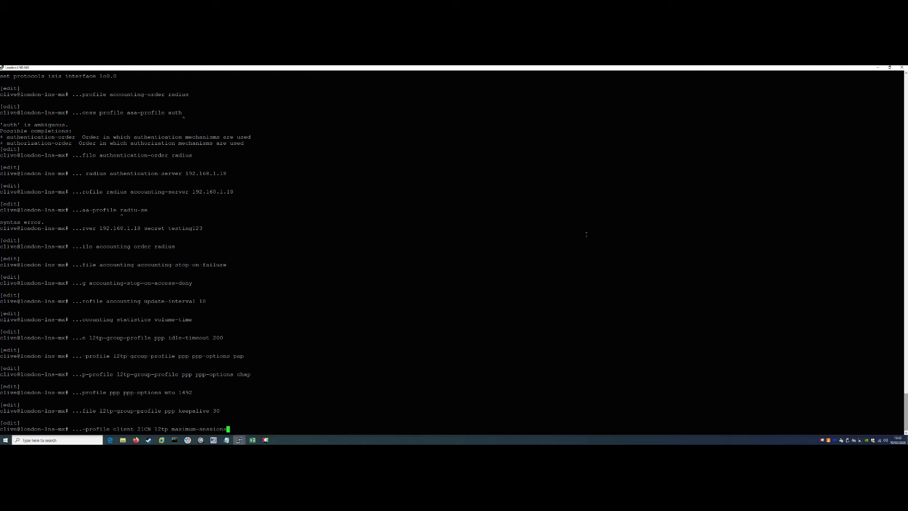
Give client 21CN l2tp maximum-sessions-per-tunnel 4000 and interface-id l2tp-encapsulation.
text(per-tunnel)
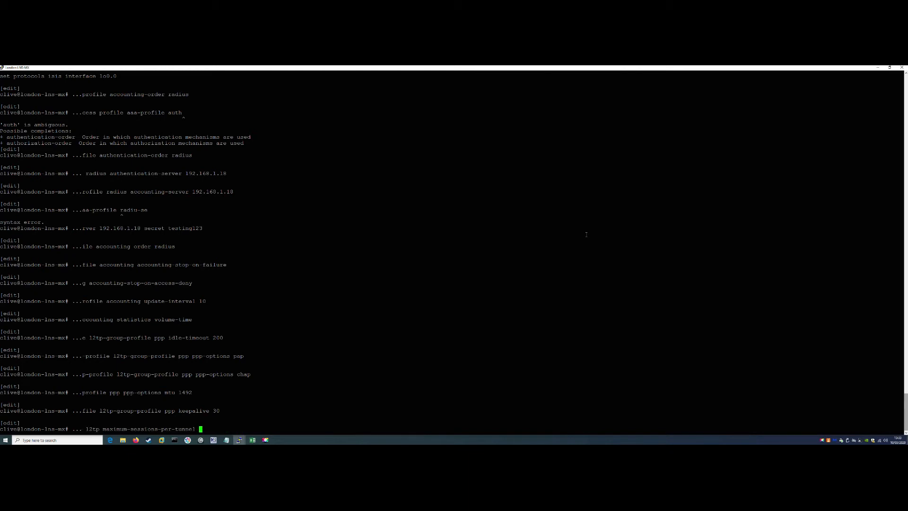
text(4000)
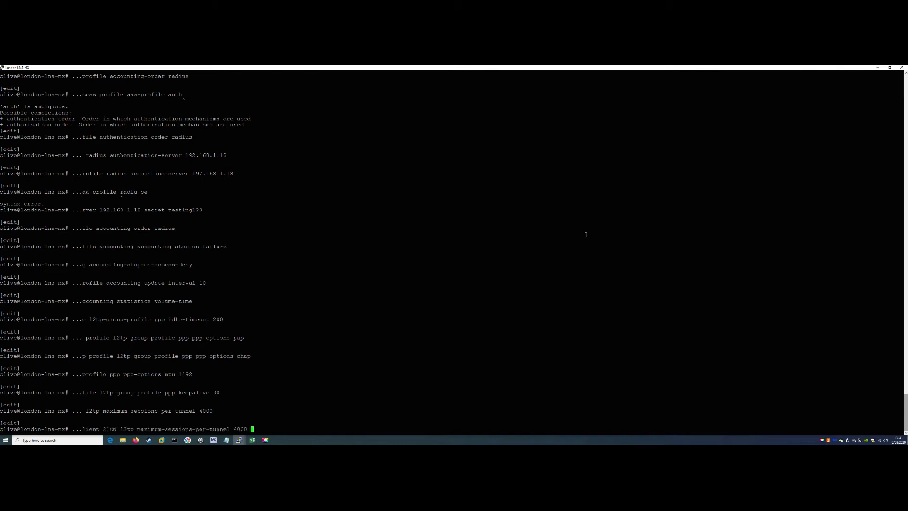
key(BackSpace)
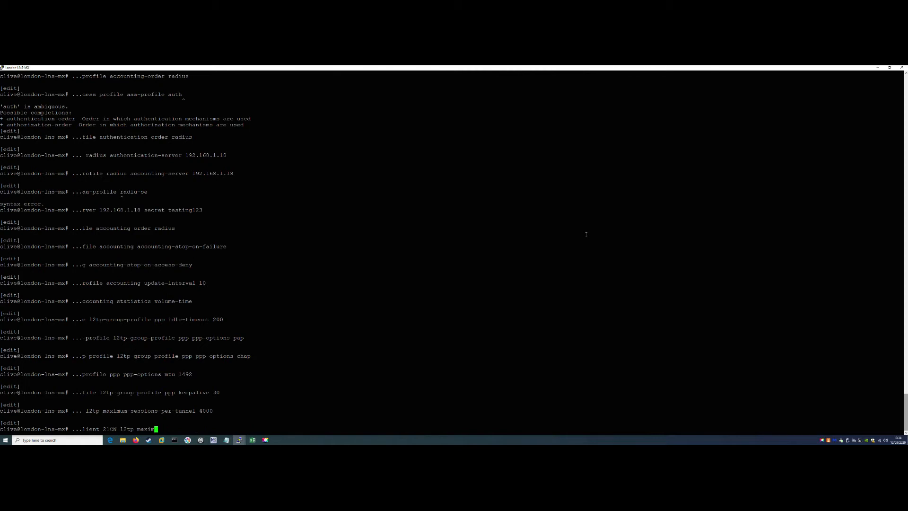
key(BackSpace)
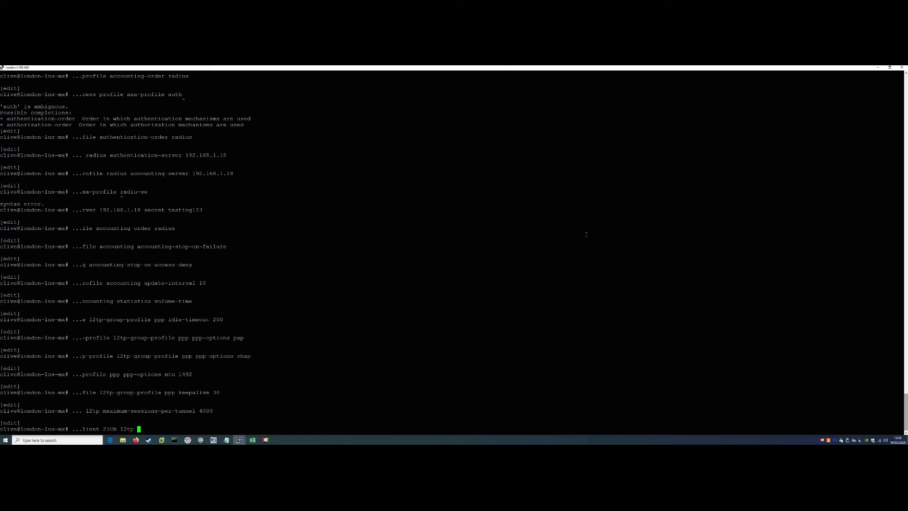
text(interface)
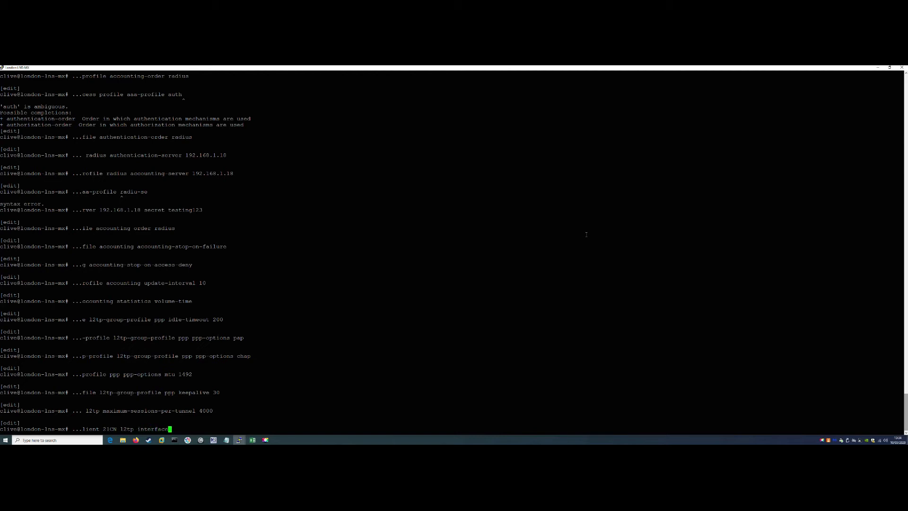
text(-id)
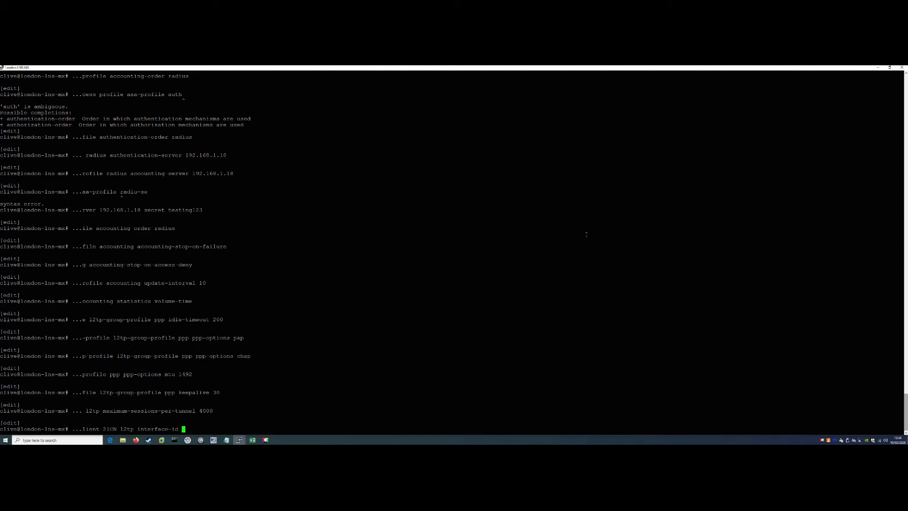
text(l2tp-)
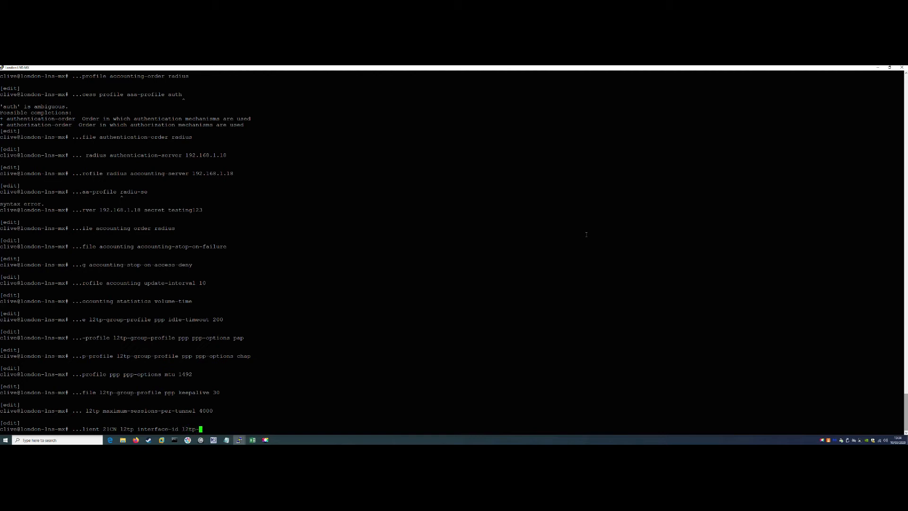
text(ence)
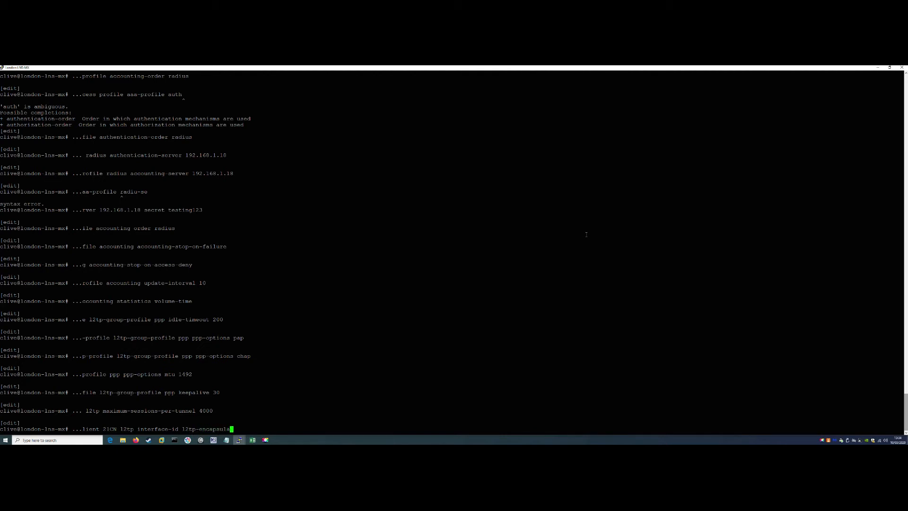
text(tion)
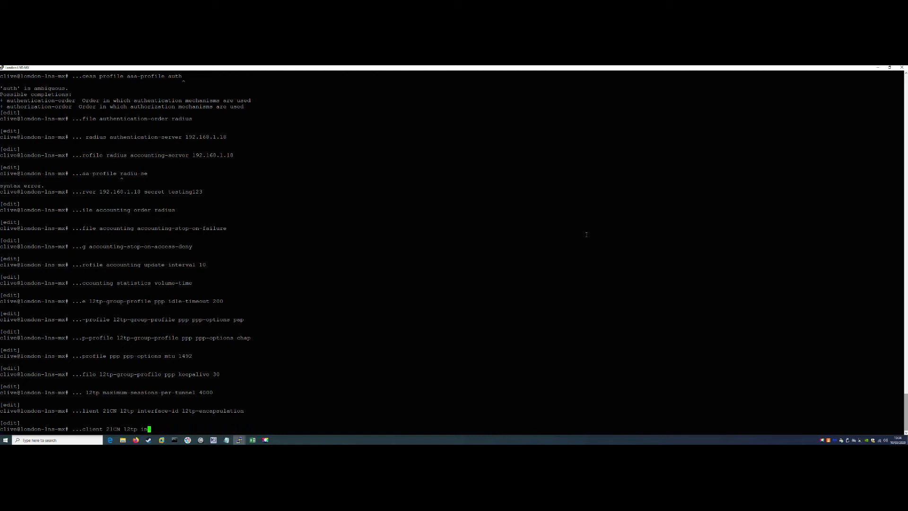
key(BackSpace)
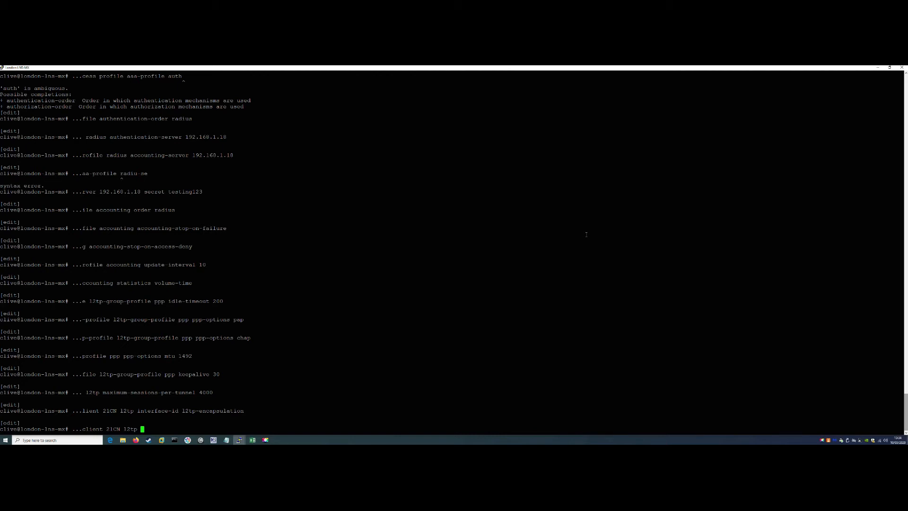
text(shared-secret)
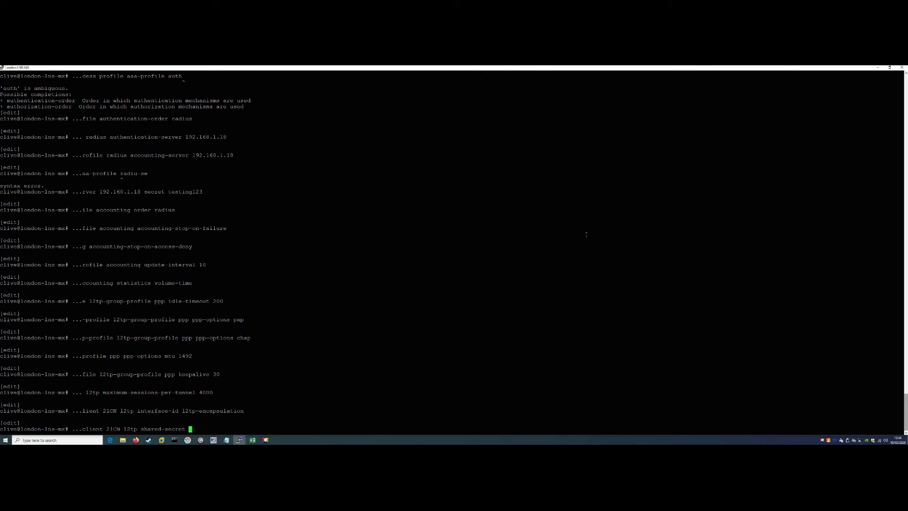
text(passwo)
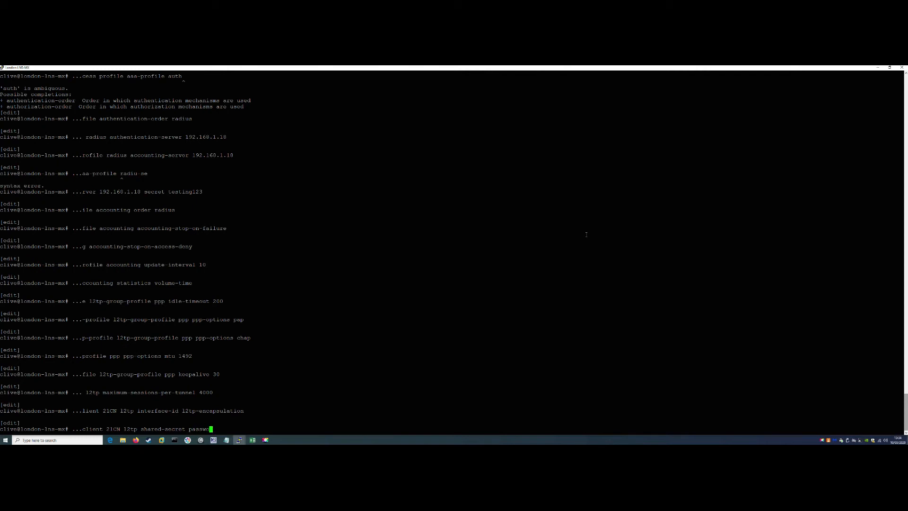
text(d)
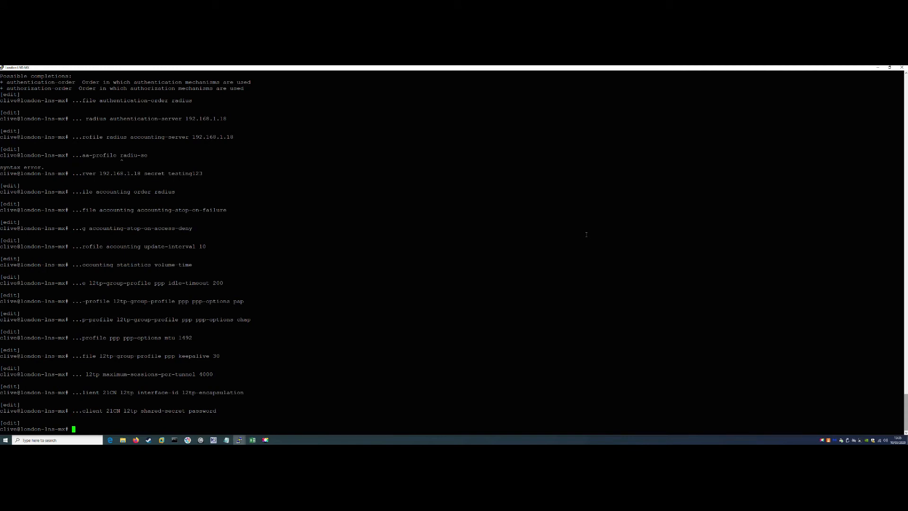
Assign client 21CN the shared secret and user-group-profile l2tp-group-profile, then begin a new set command.
text(...profile client 21CN l2tp shared-secret password)
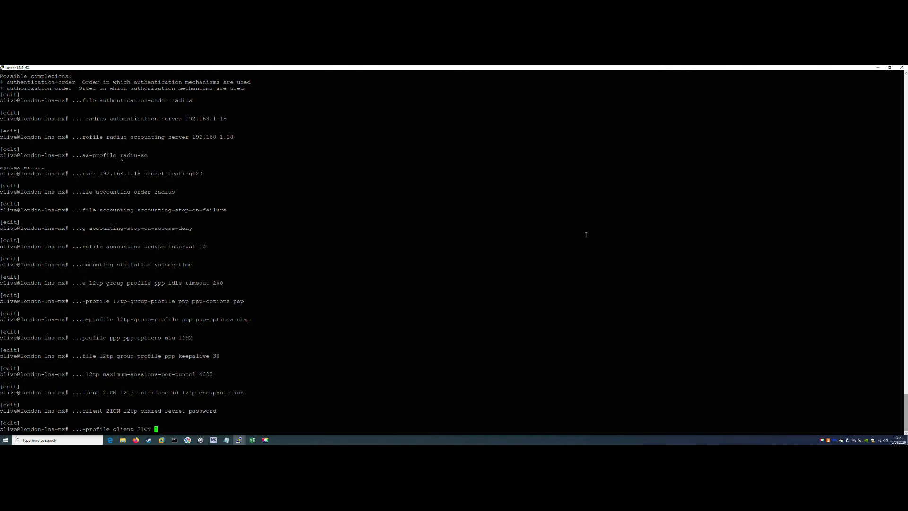
text(user-group-profile ?)
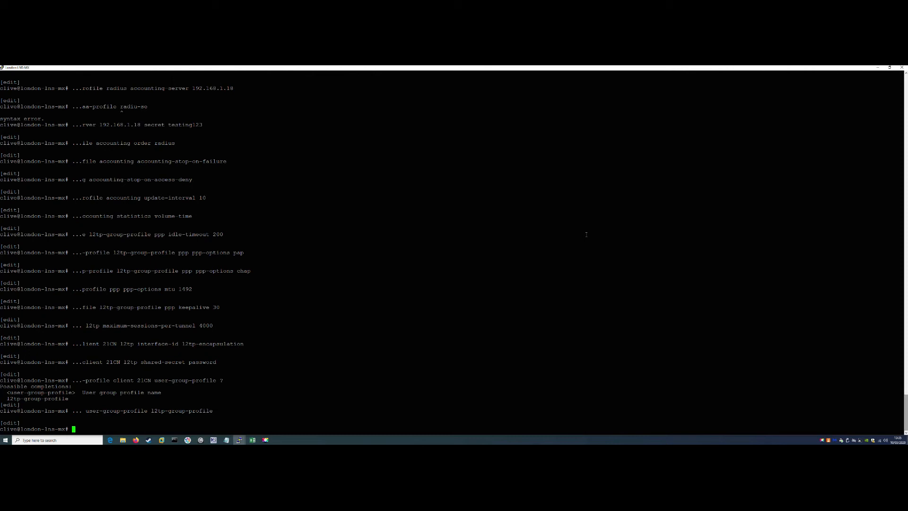
text(set)
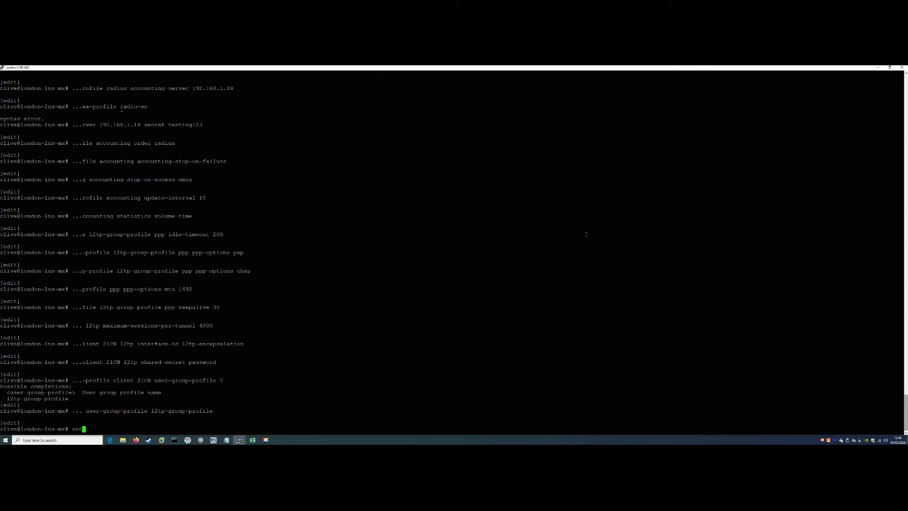
Give tunnel-group LAC its l2tp-access-profile l2tp-profile and AAA access profile.
text(services)
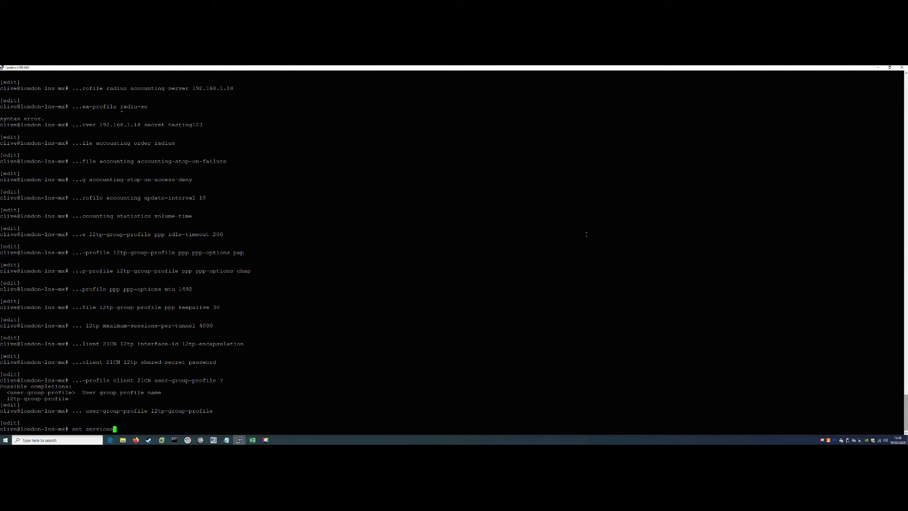
text(l)
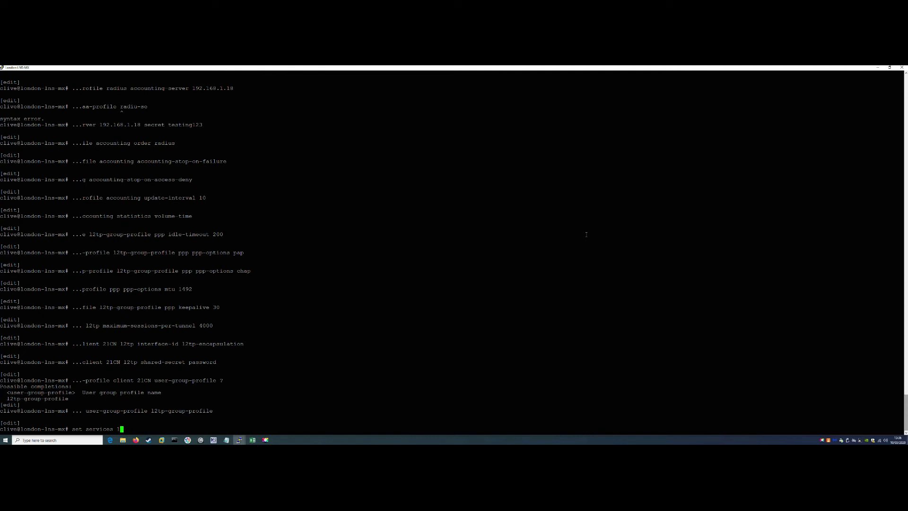
text(2tp)
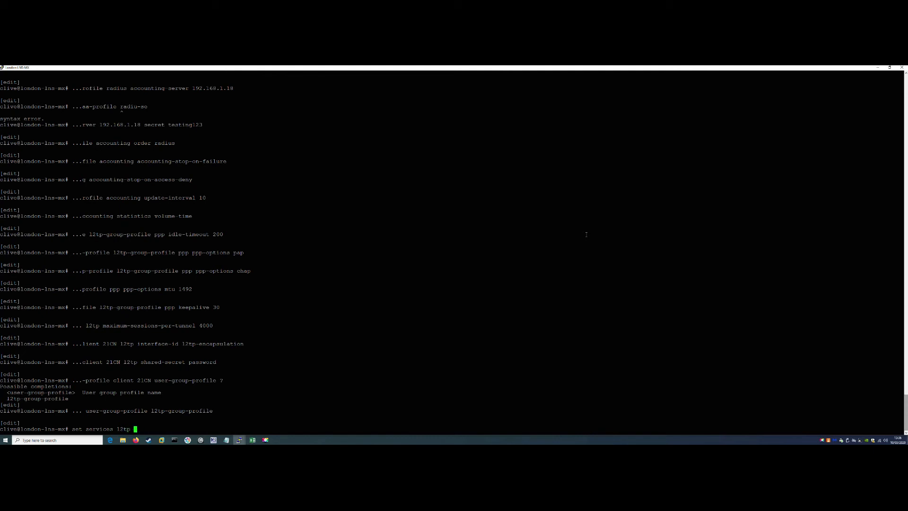
text(t)
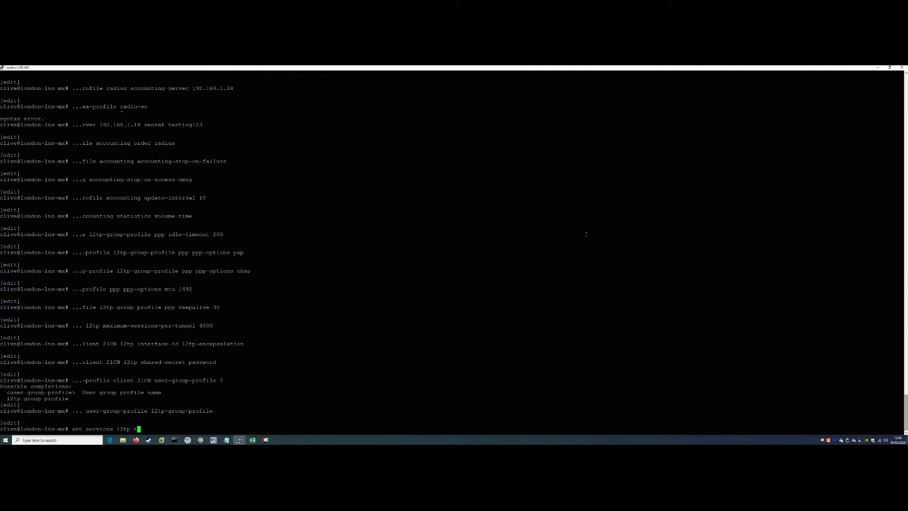
text(unnel)
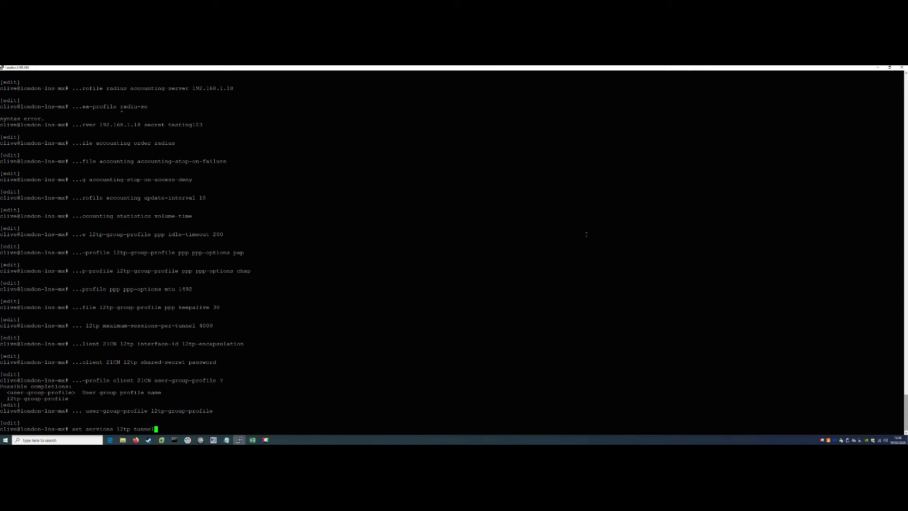
text(-group l)
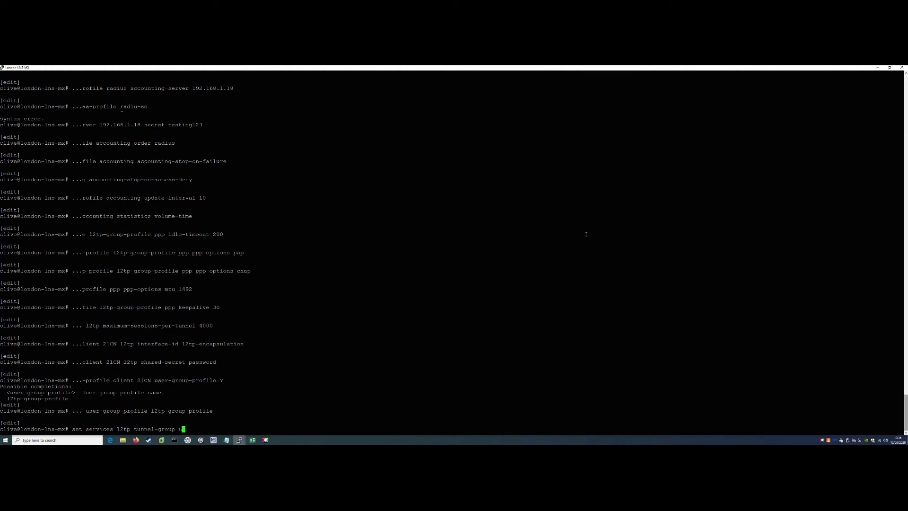
text(LAC)
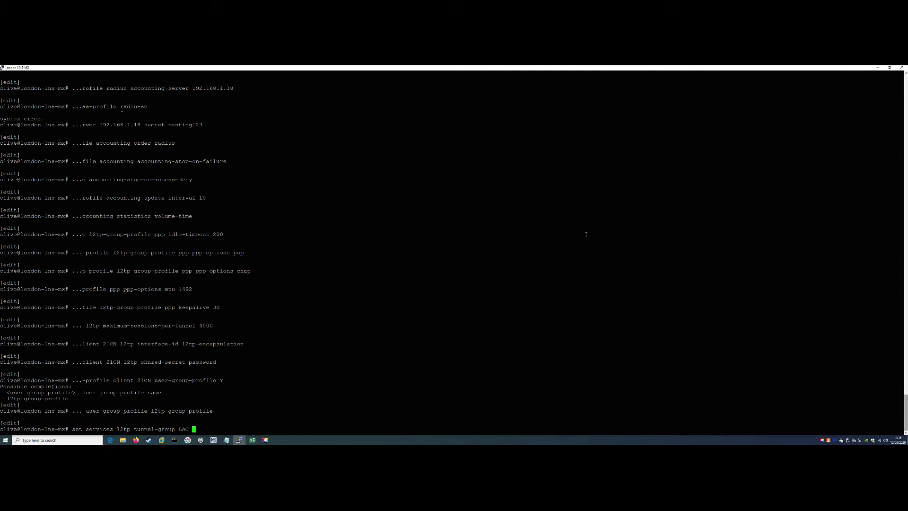
text(l)
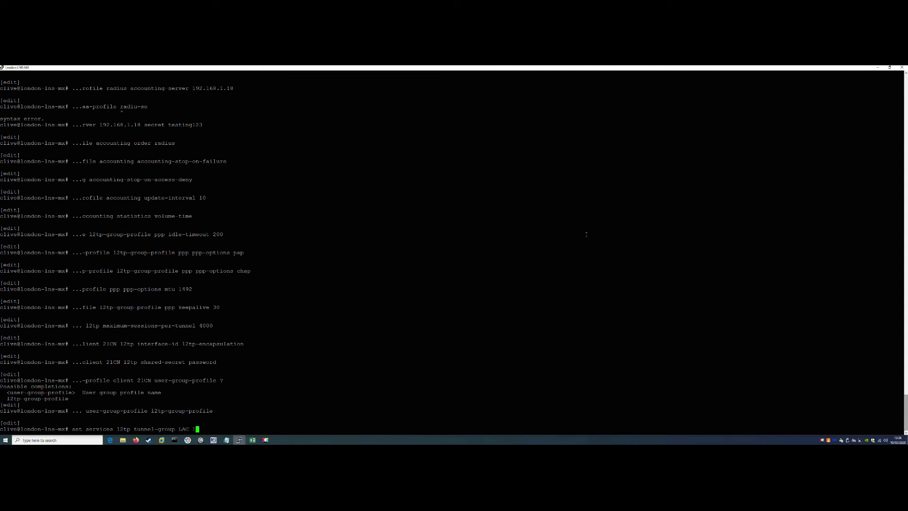
text(l2tp)
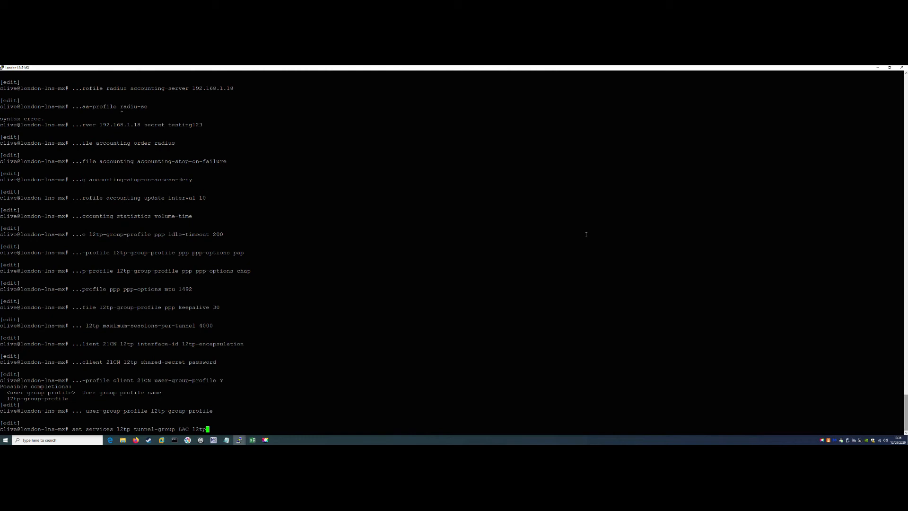
text(l2tp-access-profile a)
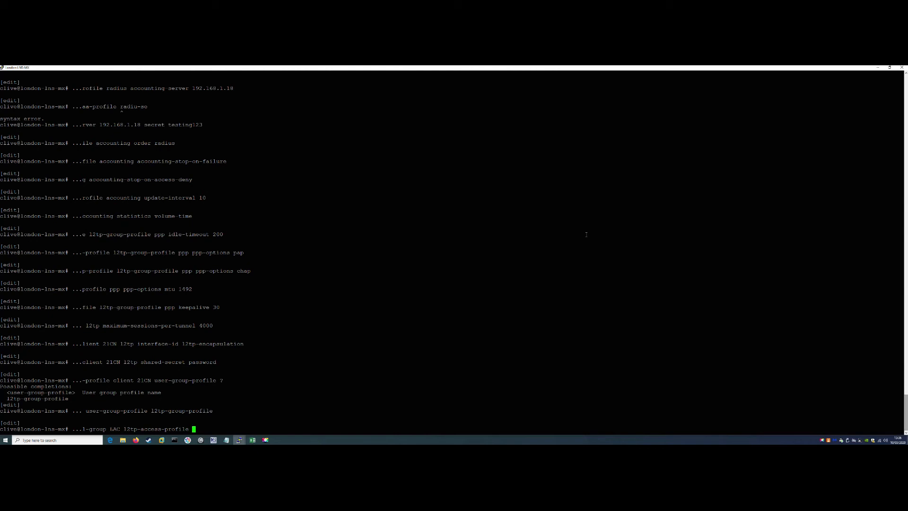
text(l2tp-profile)
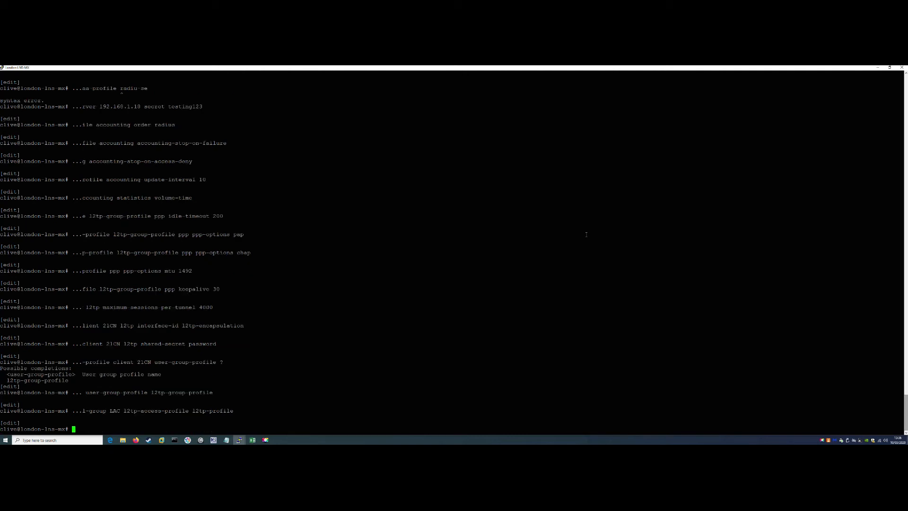
text(unnel-group LAC l2tp-access-profile l2tp-profile)
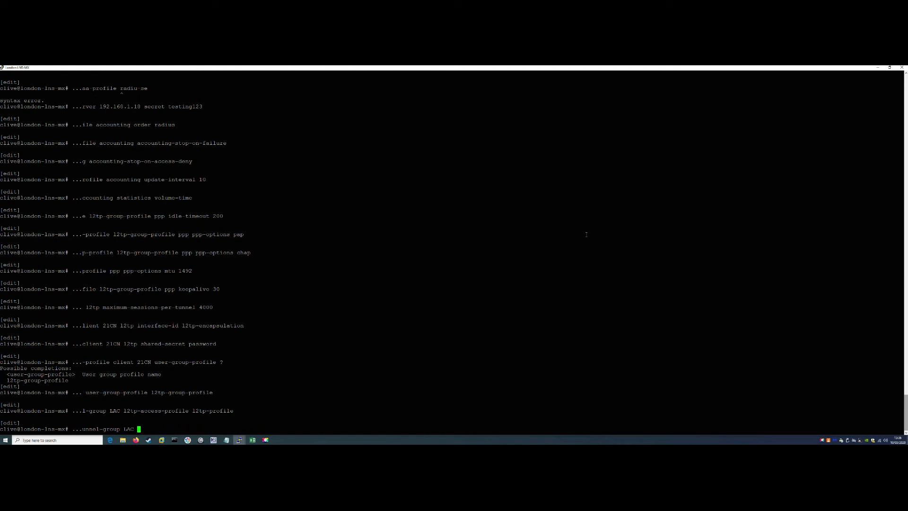
text(aaa-access-profile aaa-profile)
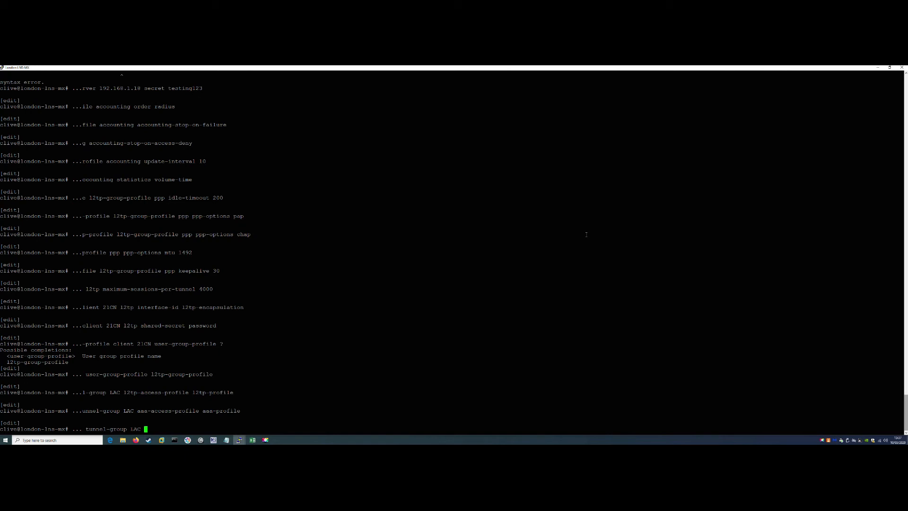
Set tunnel-group LAC local-gateway address 192.168.1.13.
text(lc)
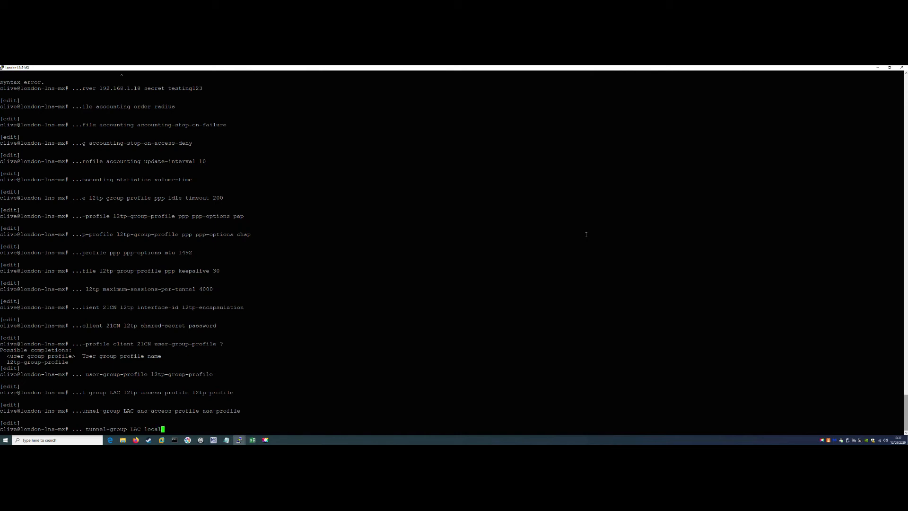
text(-gateway)
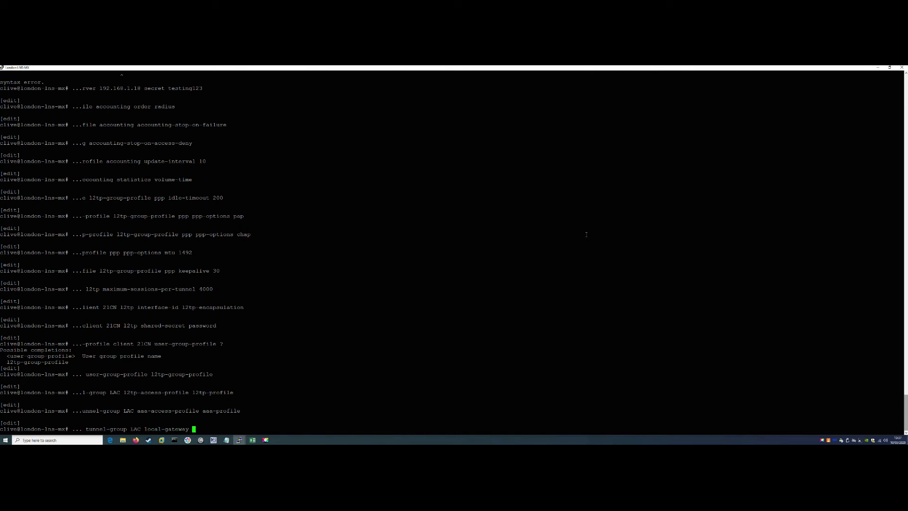
text(a)
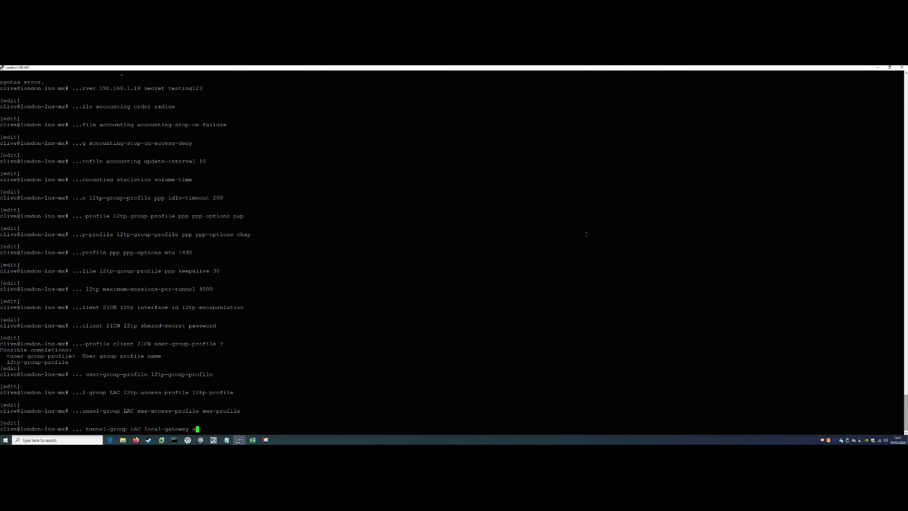
text(ddress)
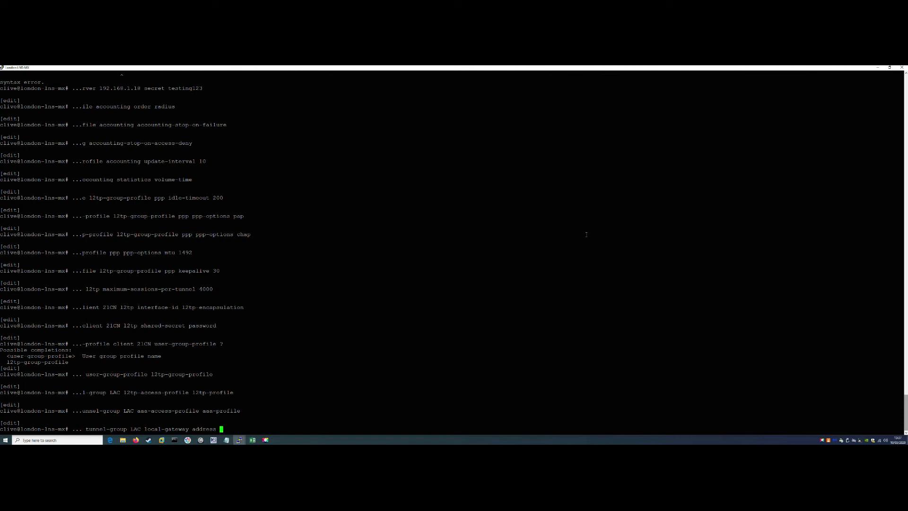
text(19)
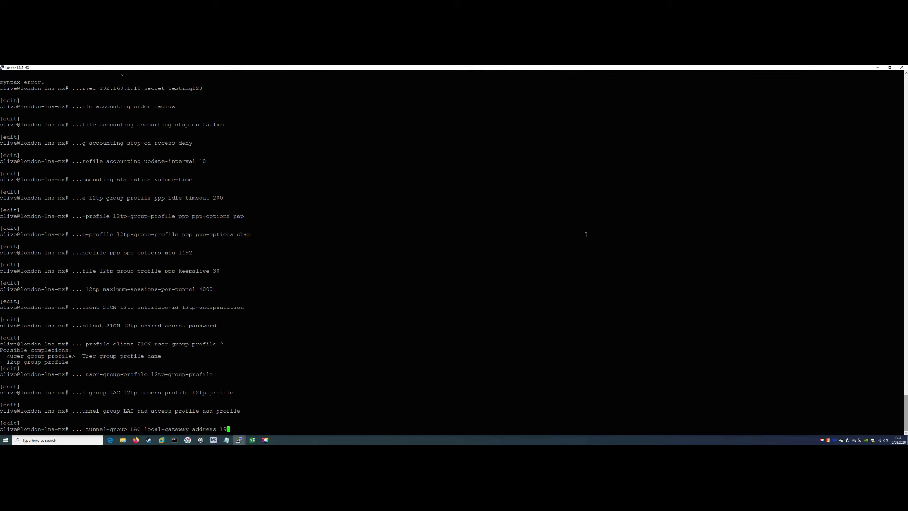
text(92.168.1.13)
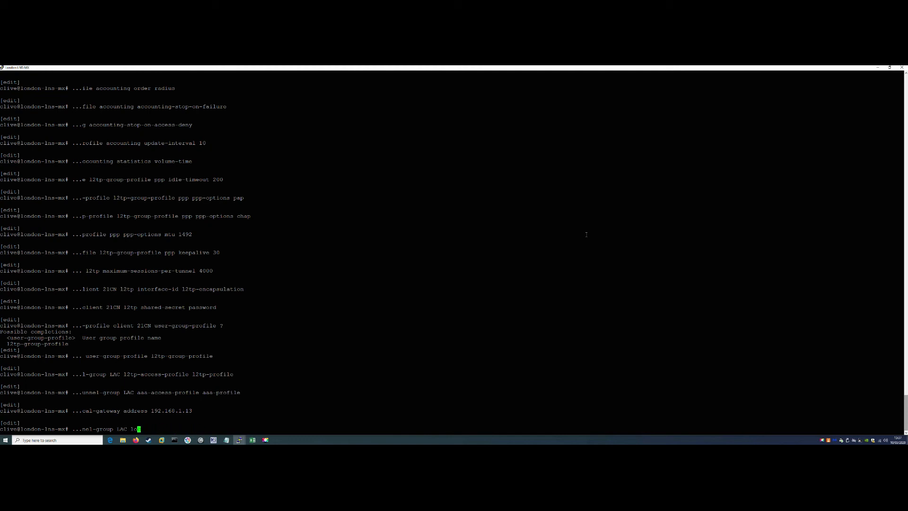
key(BackSpace)
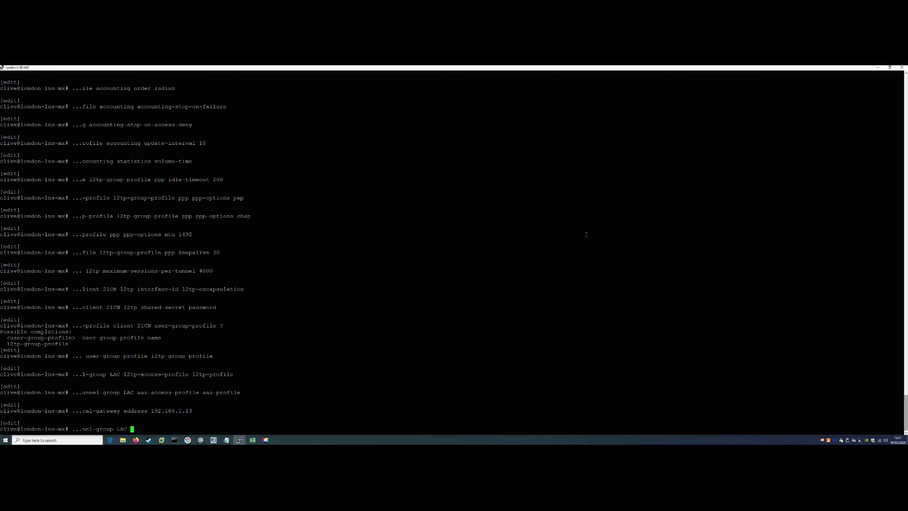
Reference service-device-pool lns and dynamic-profile dyn-lns-profile on tunnel-group LAC, then start a commit.
text(service)
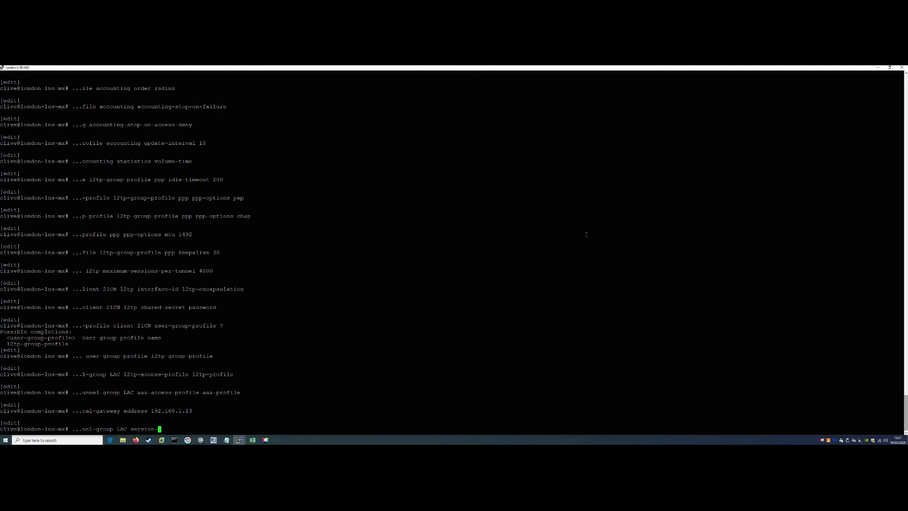
text(-device-pool)
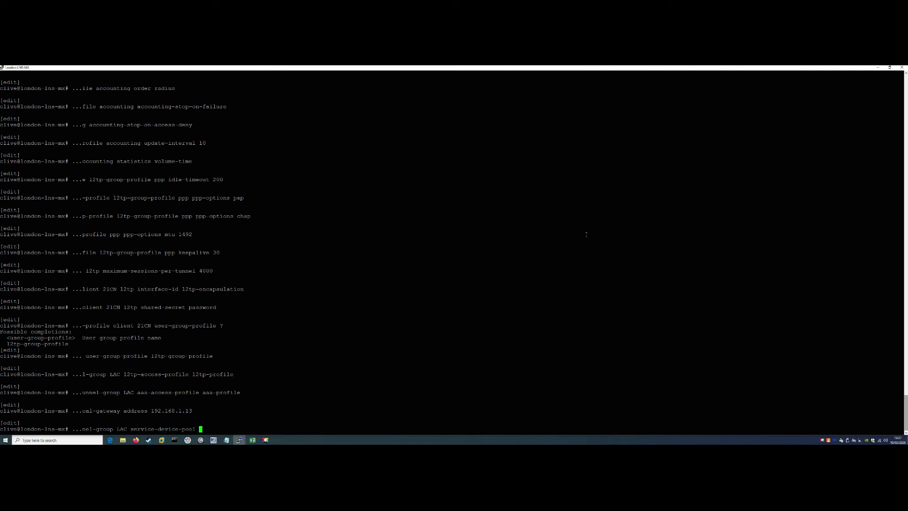
text(ln)
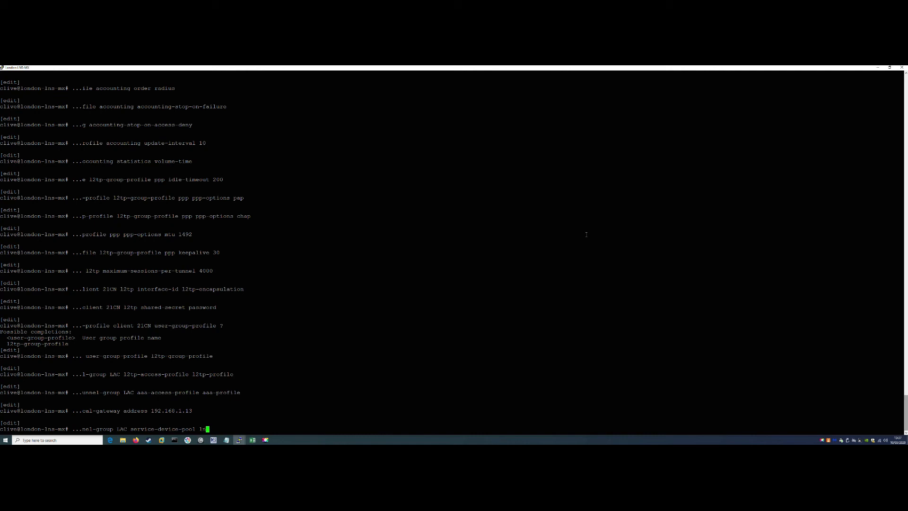
text(a)
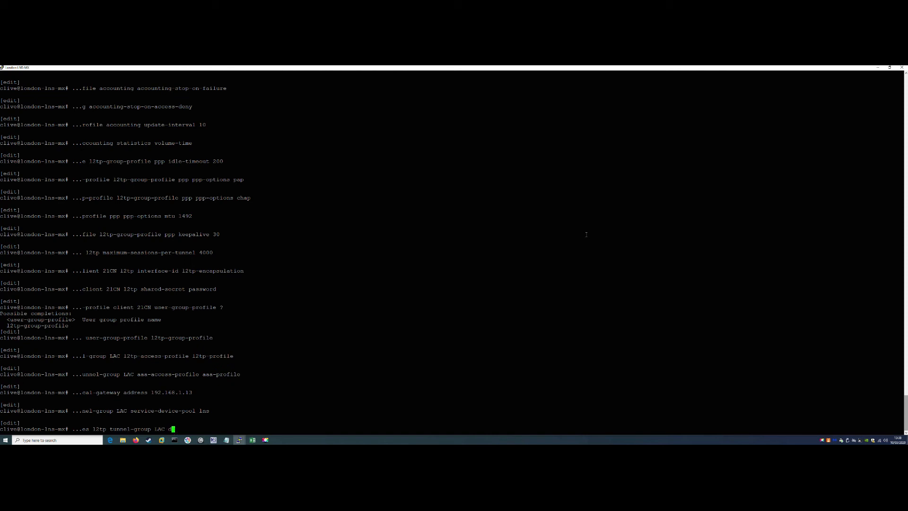
text(dynamic-profile)
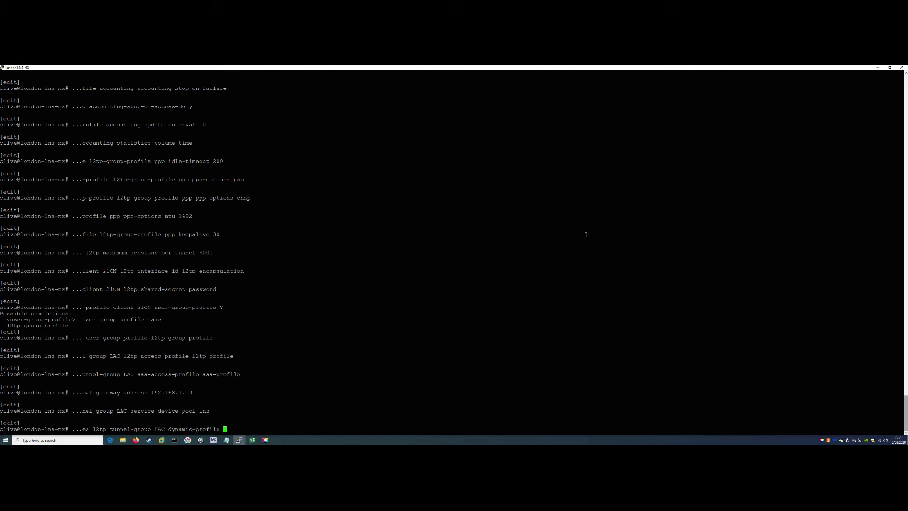
text(dyn-lns-profile)
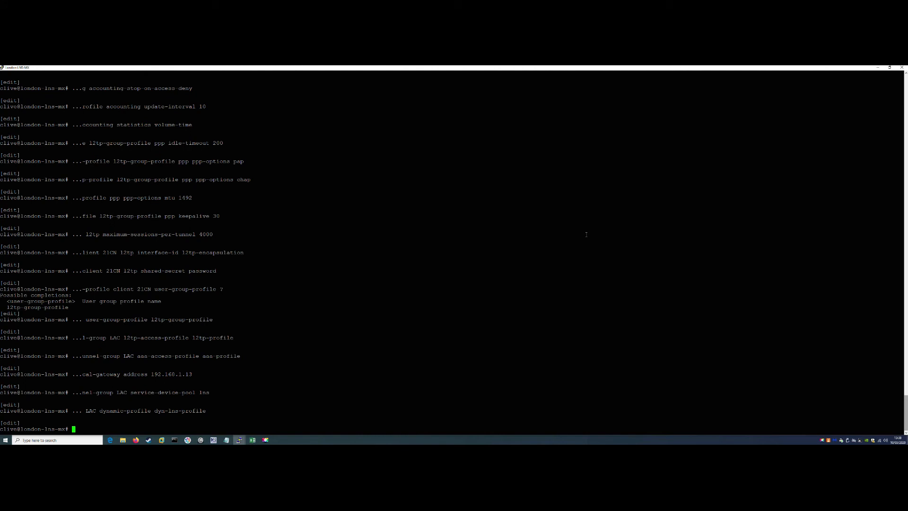
text(commit)
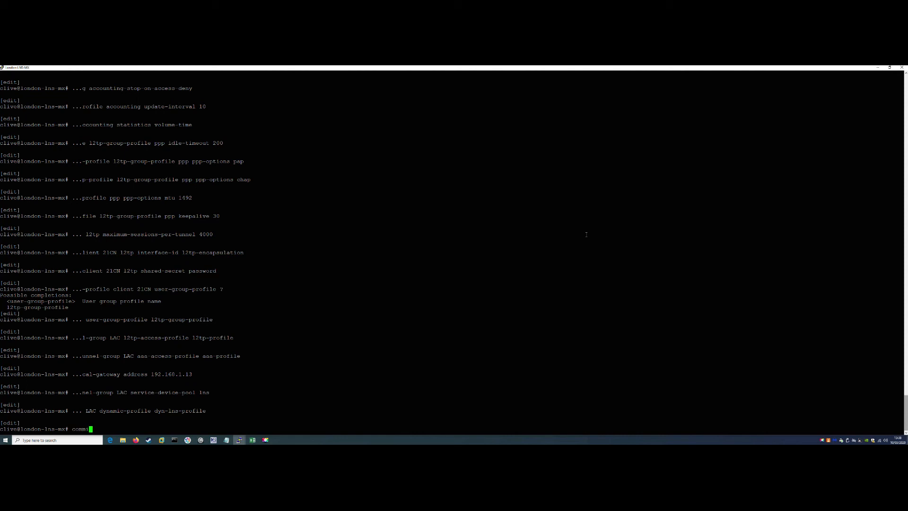
Run commit check, which fails because pool lns is undefined.
text(check)
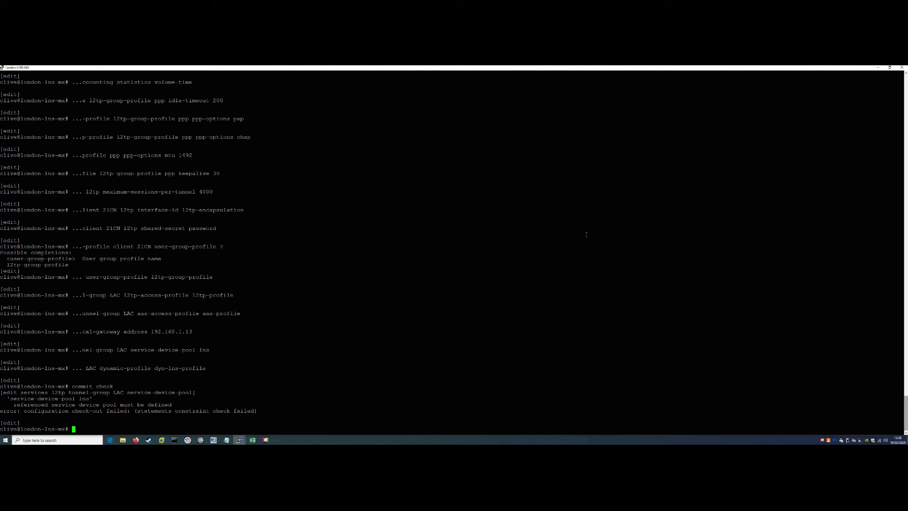
text(set)
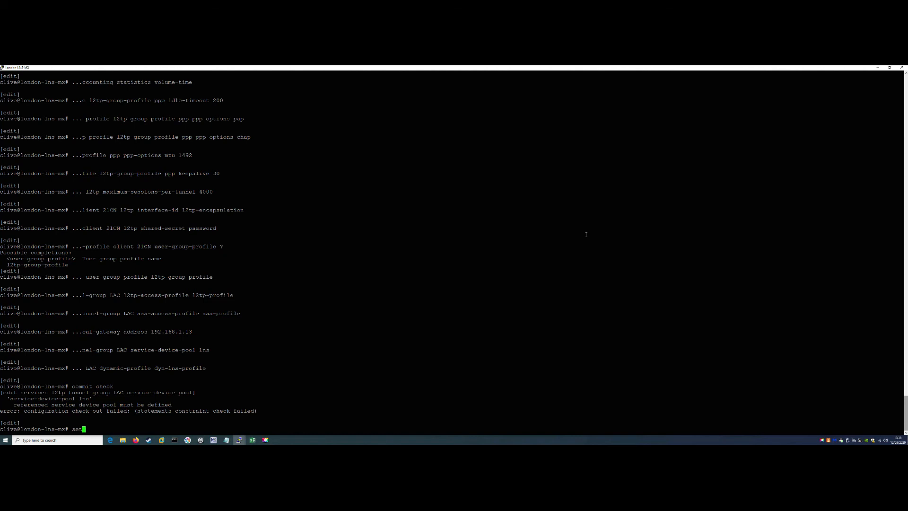
text(service)
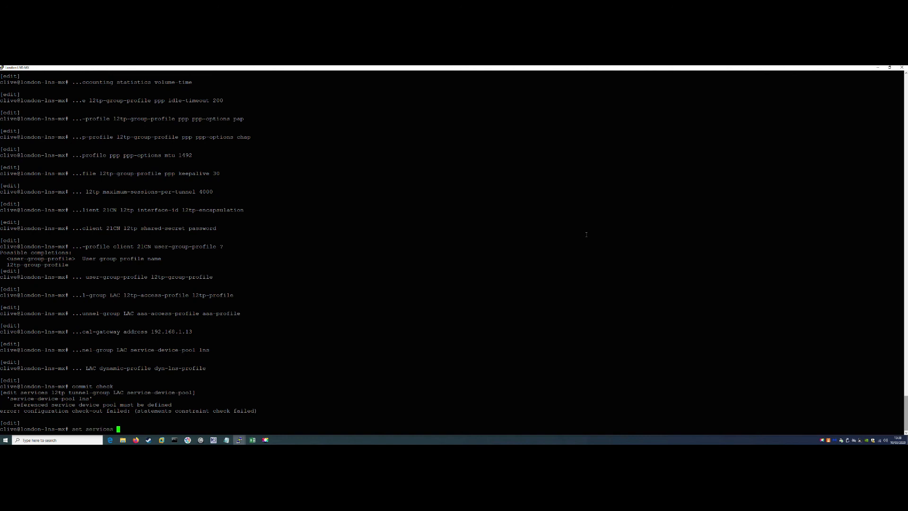
text(service-device-pools)
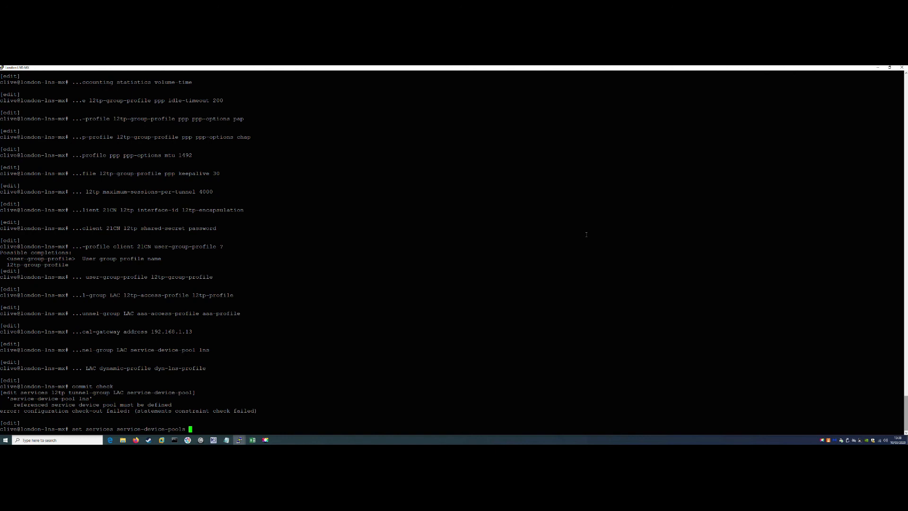
Define service-device-pools pool lns with interface si-0/0/0.
text(pool ln)
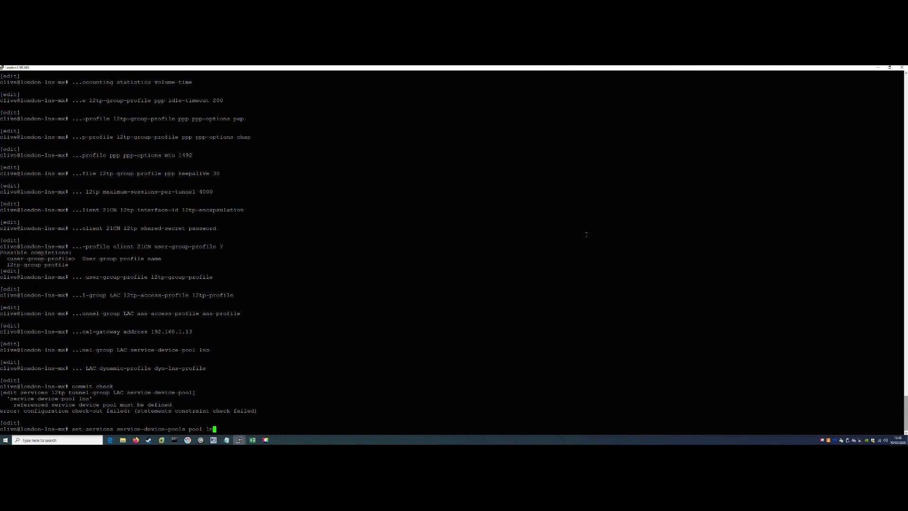
text(s)
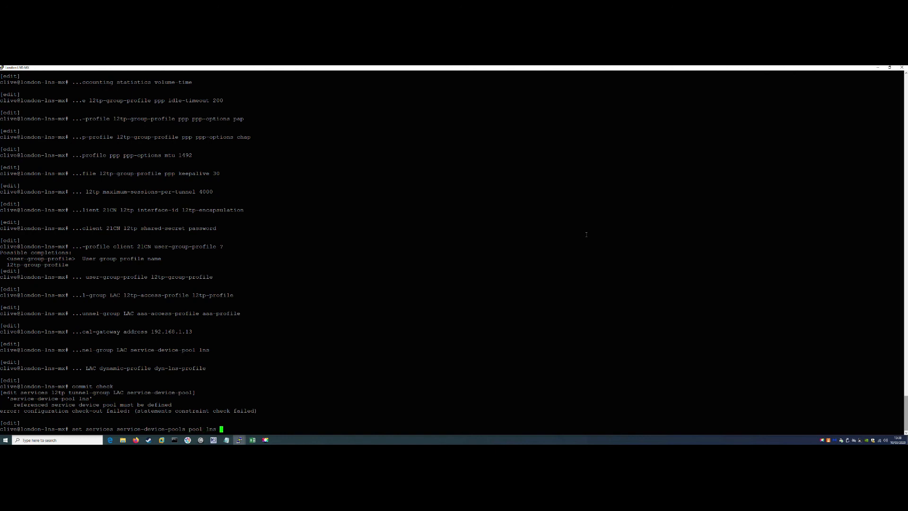
text(inter)
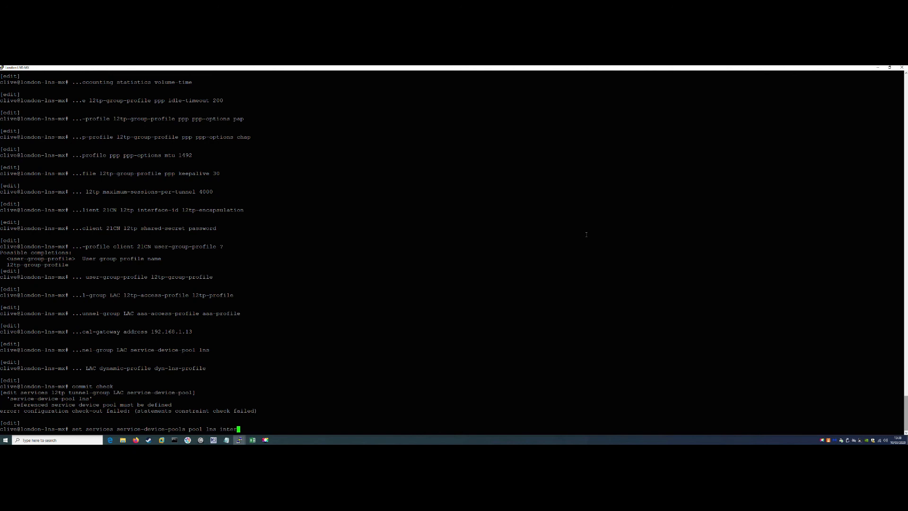
text(face)
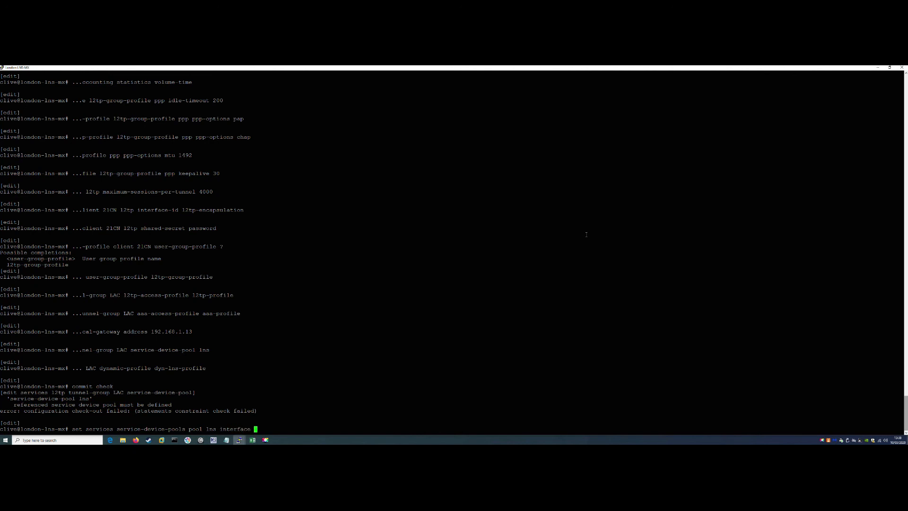
text(si-)
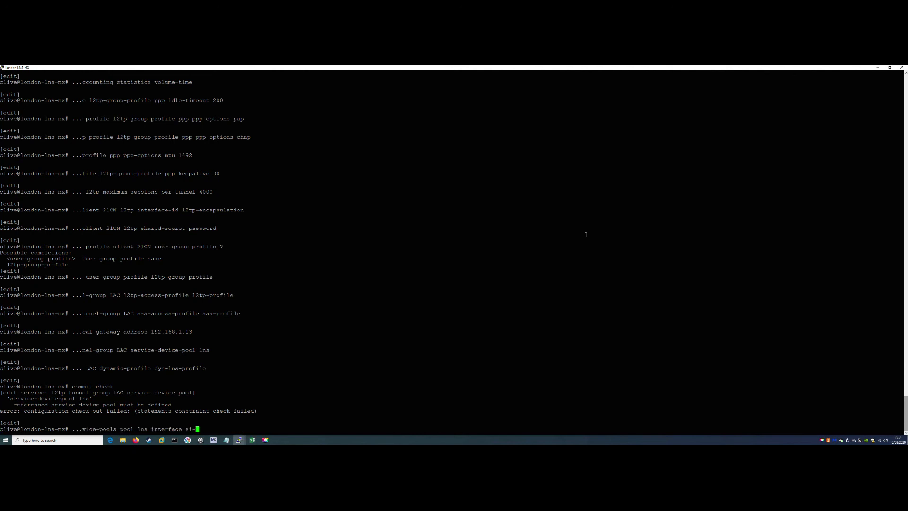
text(-0/0/)
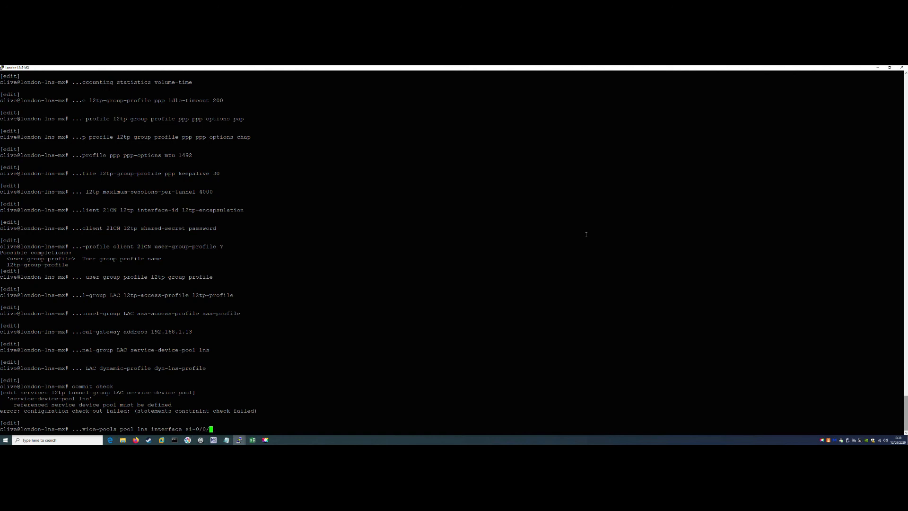
text(0)
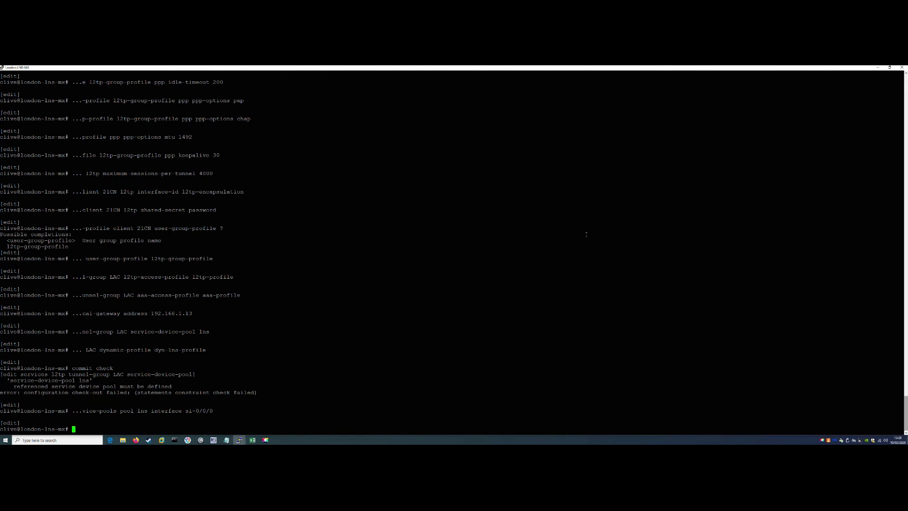
Run commit check successfully, then commit the configuration.
text(commit ch)
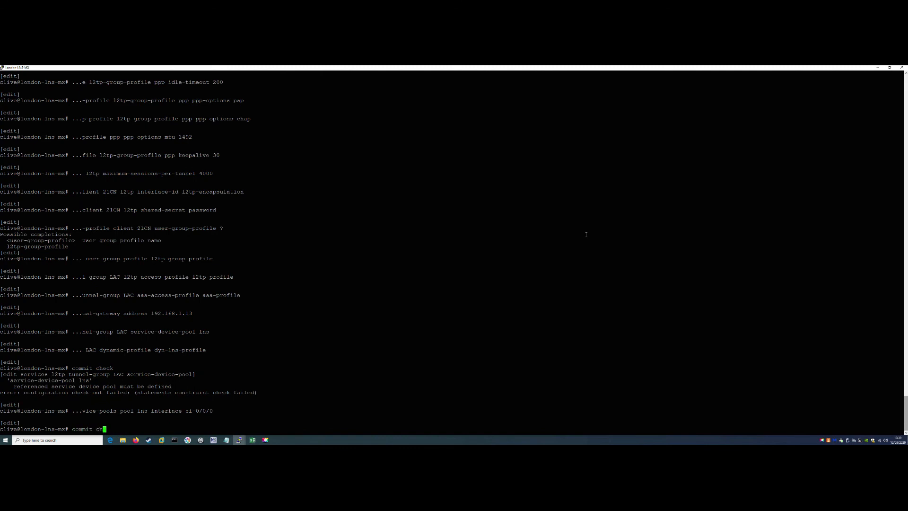
text(eck)
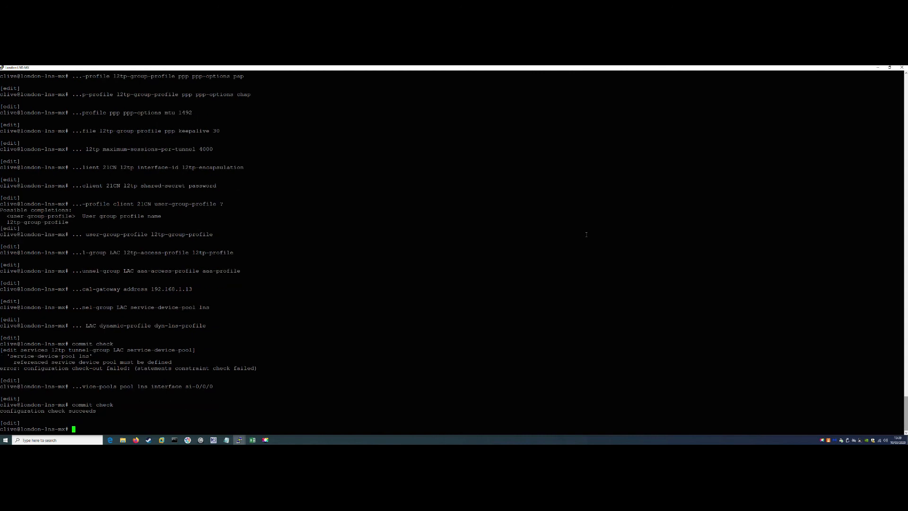
text(c)
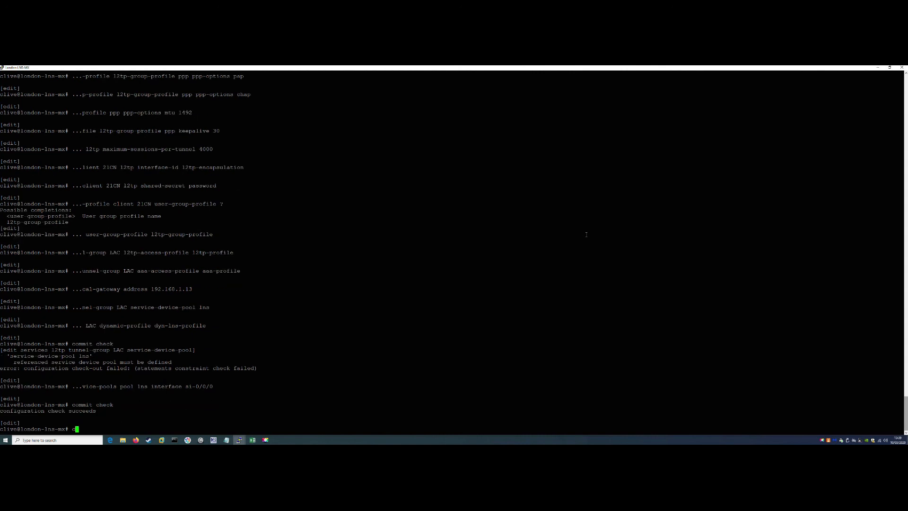
text(ommit)
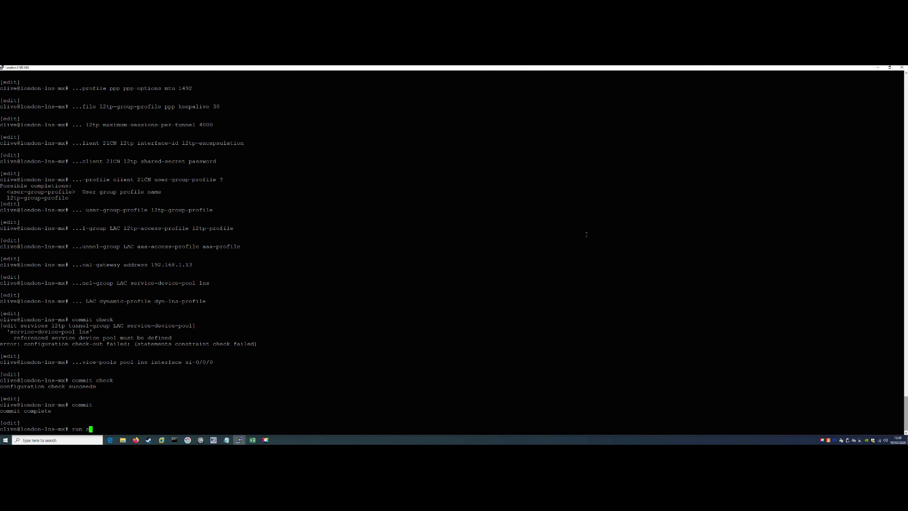
Run show configuration in hierarchical form and abort paging.
text(show c)
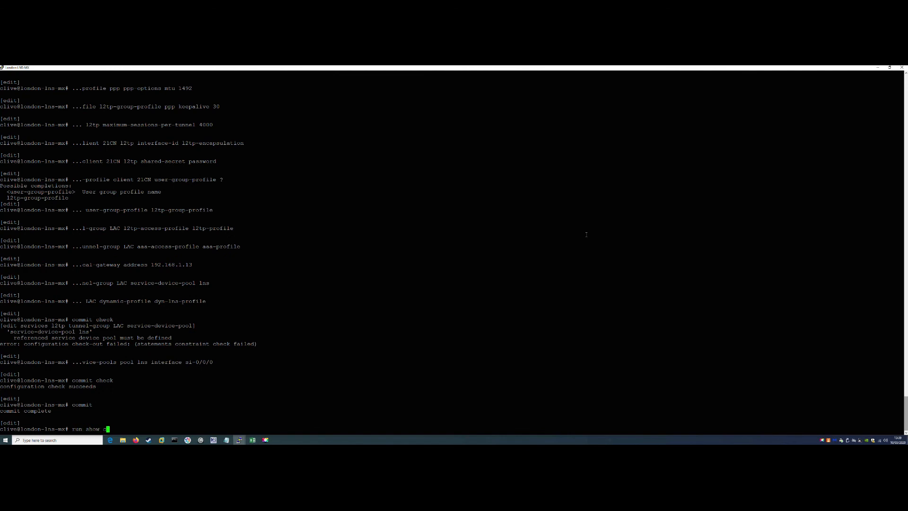
text(onfigur)
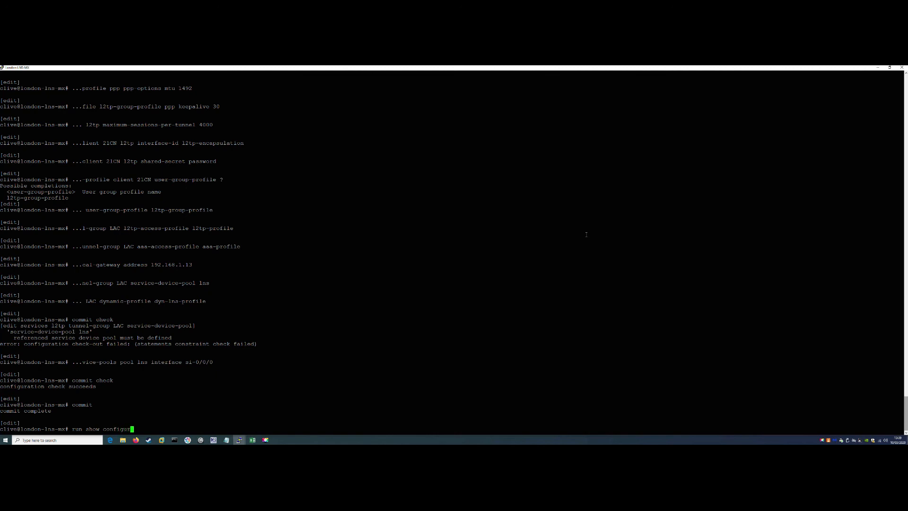
text(ation)
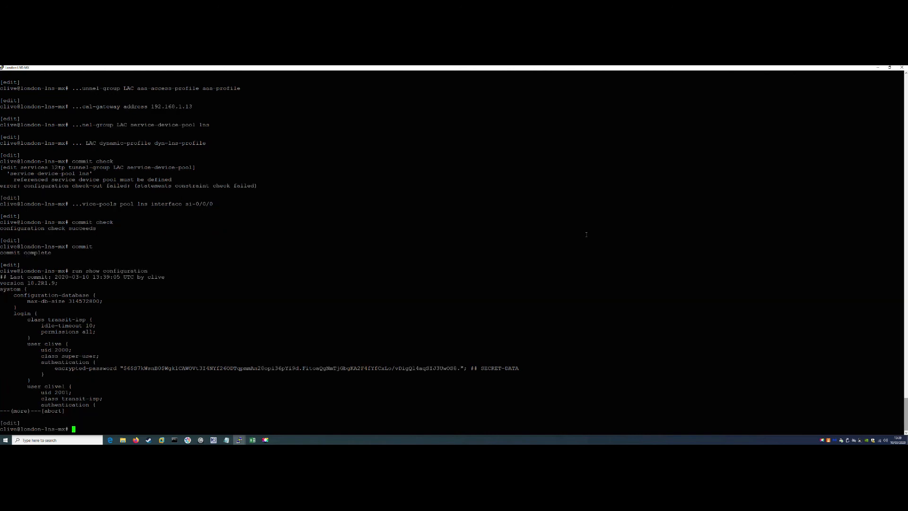
Show the configuration as display set and page to the end of the listing.
text(run show configuration)
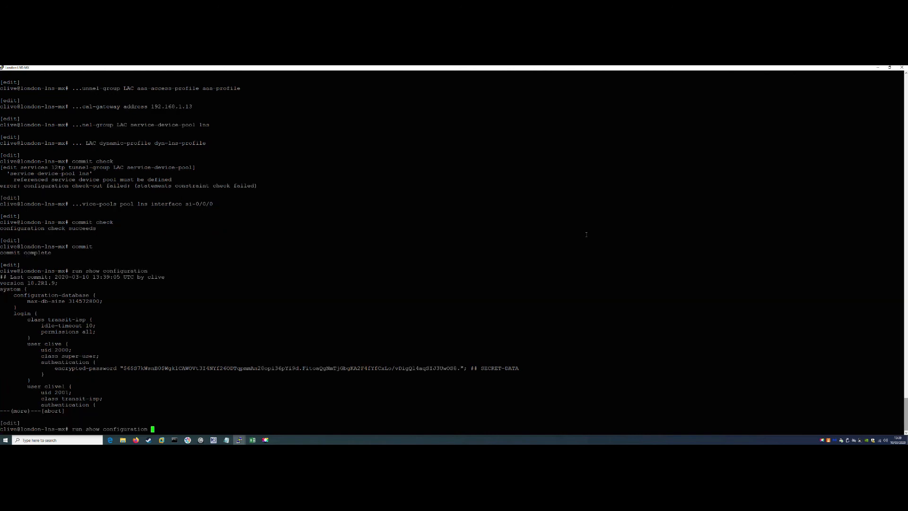
text(| display set)
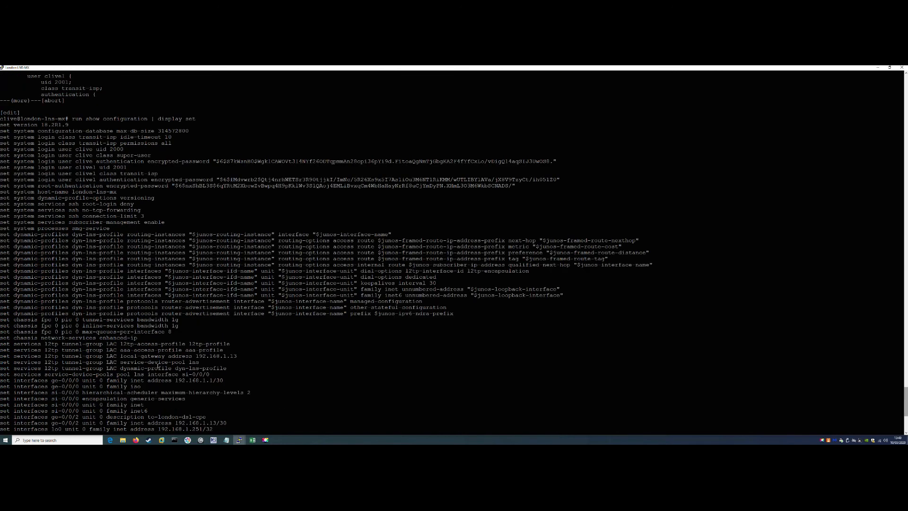
key(space)
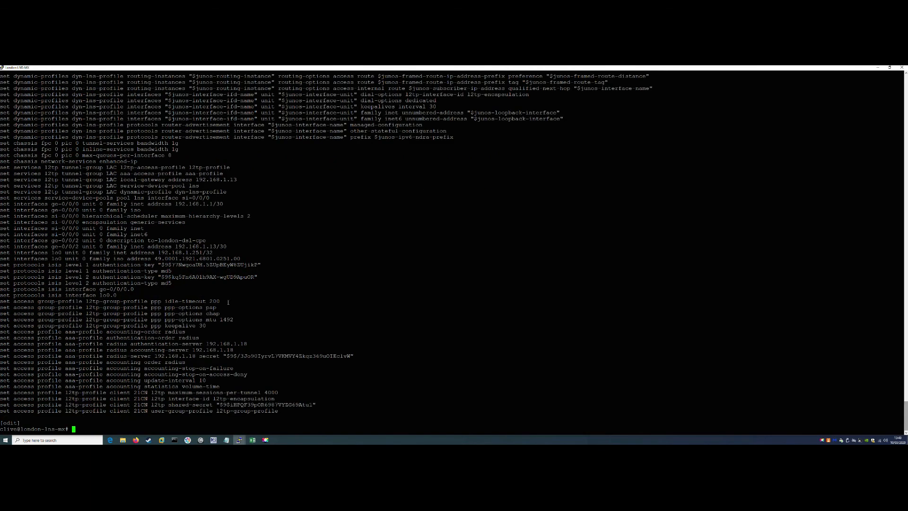